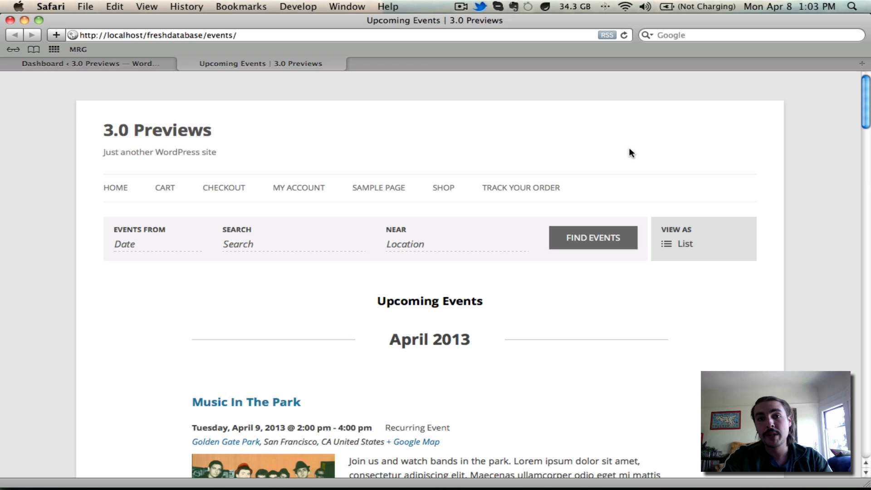
- Navigate back to the main /events/ list and reveal the View As options
left_click(314, 35)
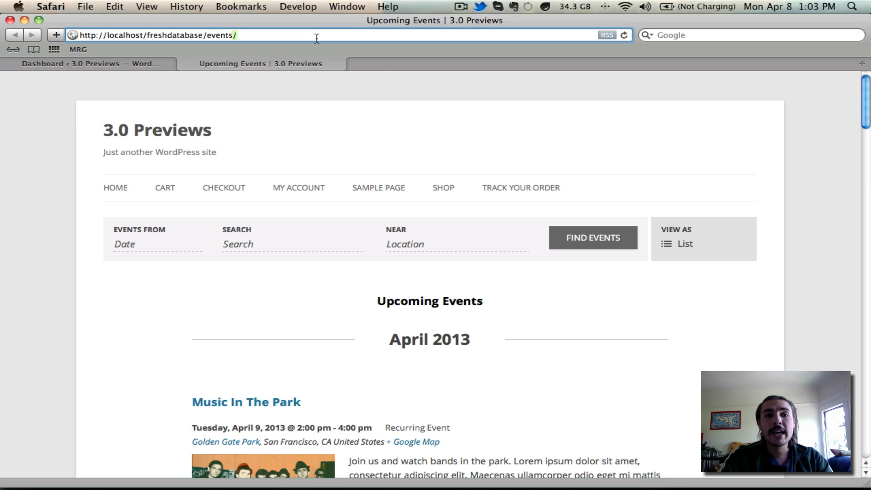
left_click(239, 35)
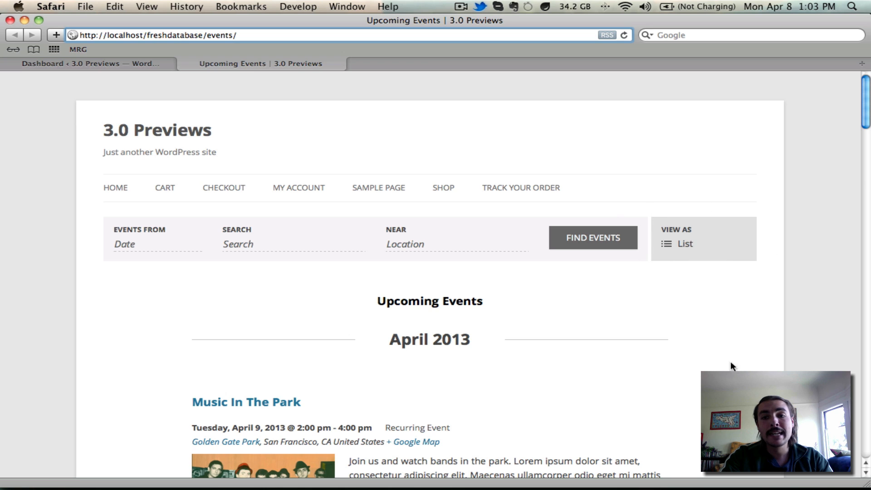
left_click(194, 35)
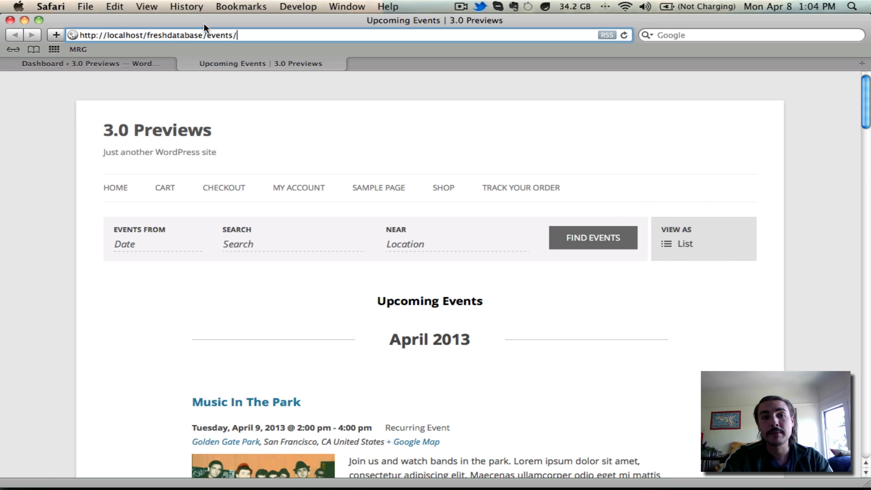
mouse_move(120, 222)
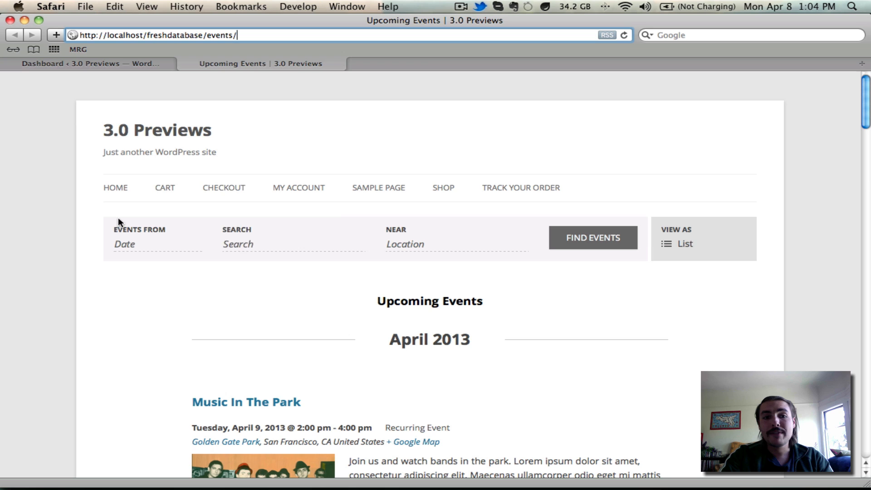
mouse_move(523, 247)
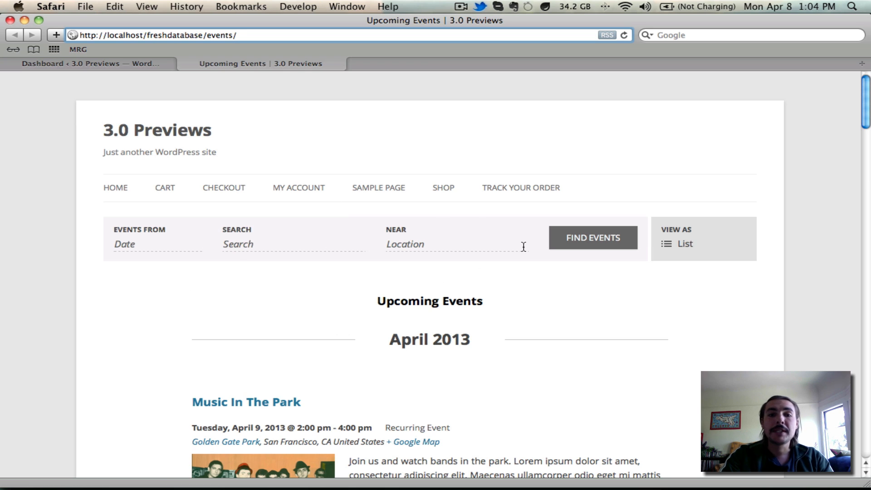
mouse_move(325, 276)
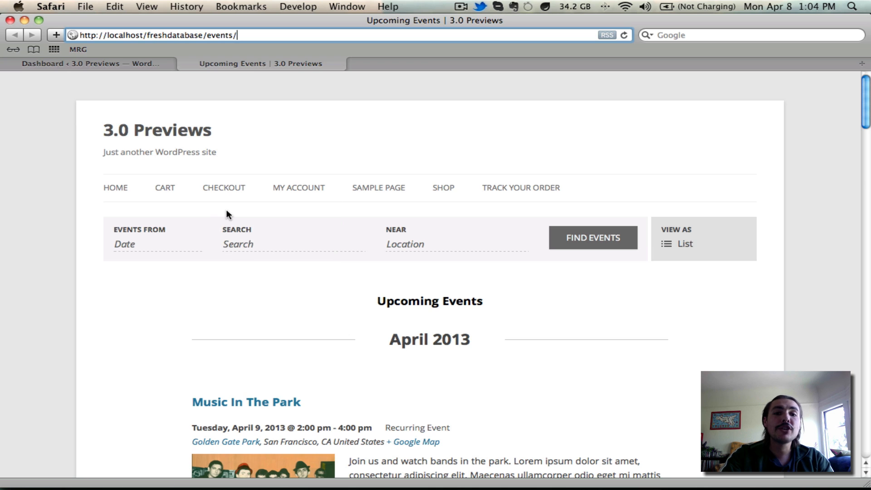
mouse_move(231, 223)
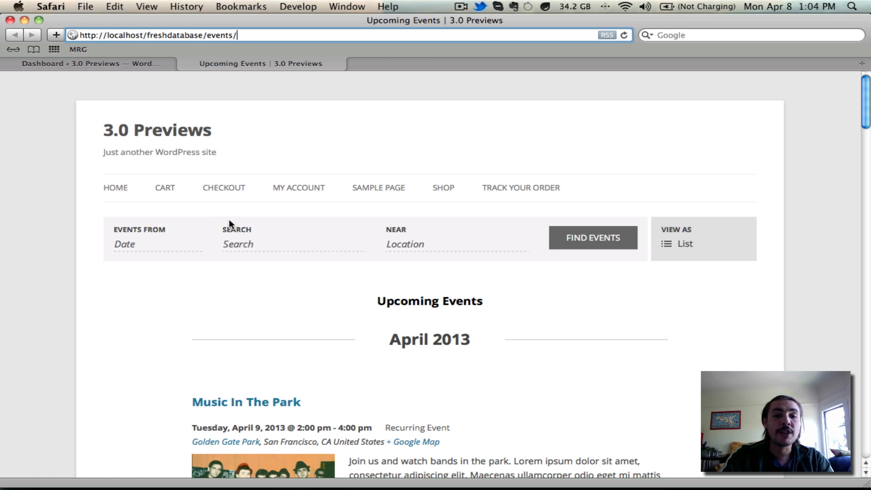
mouse_move(327, 267)
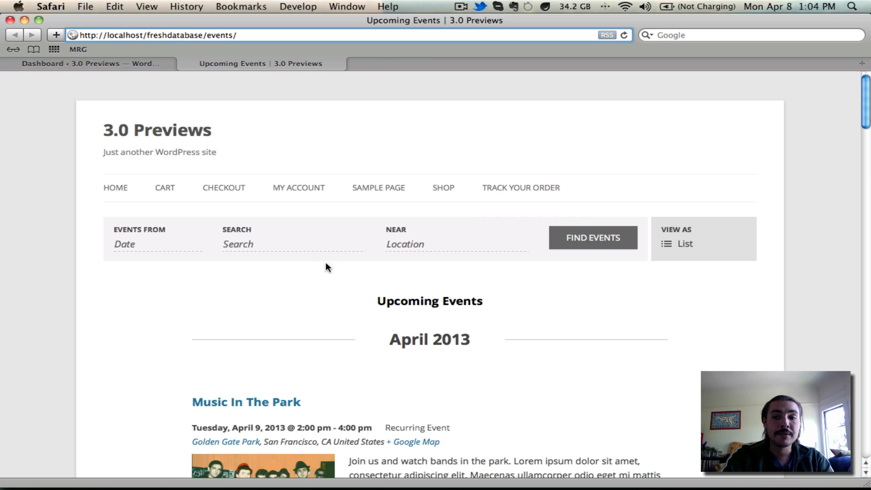
mouse_move(750, 248)
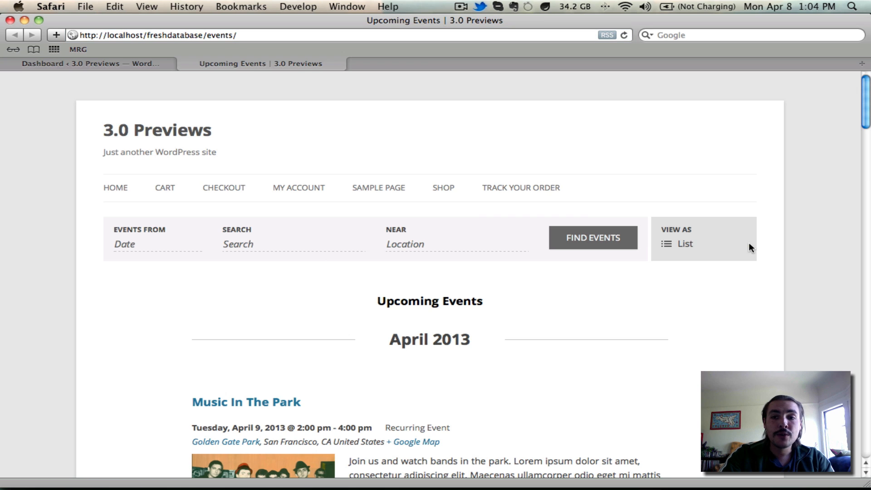
left_click(686, 243)
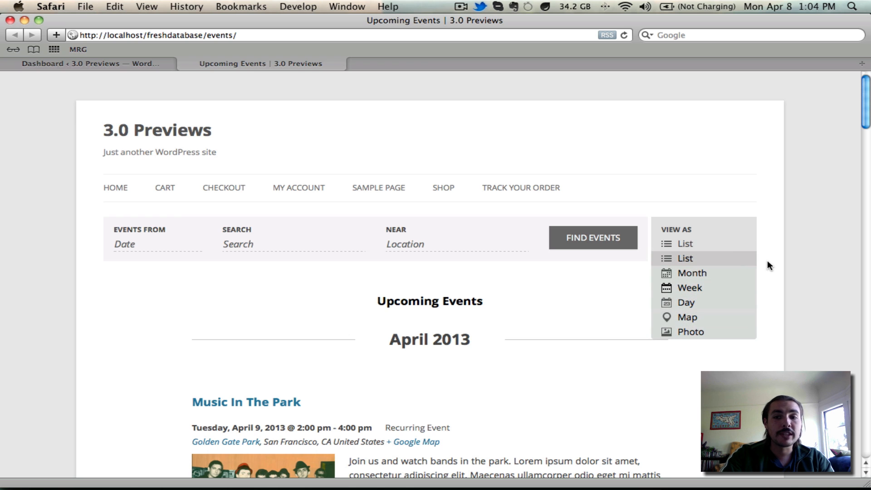
- Scroll through the upcoming events list starting with the April 2013 listings
scroll("down", 3)
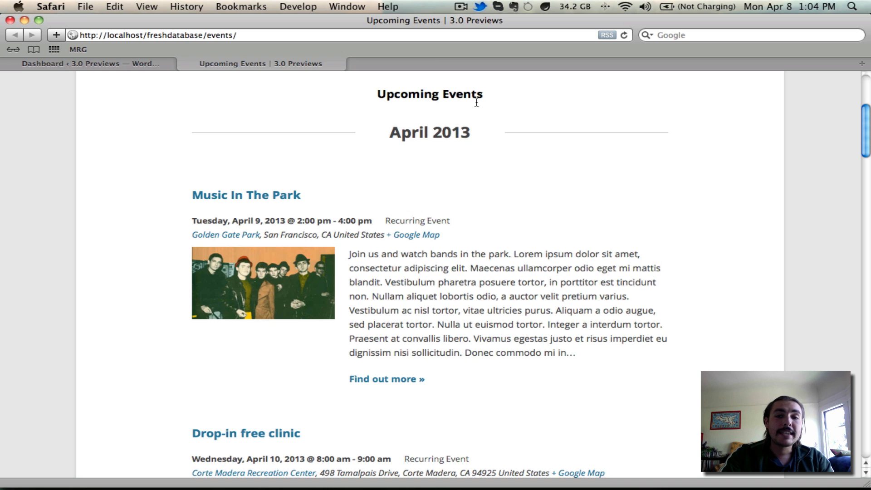
mouse_move(496, 136)
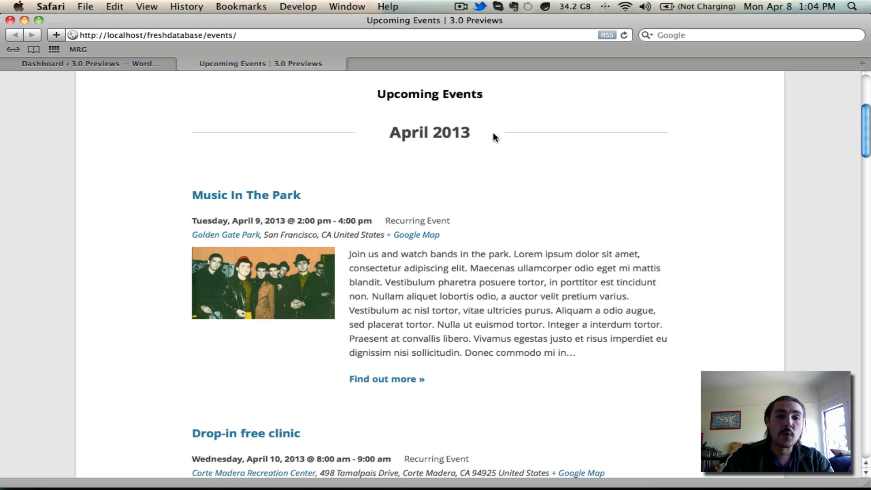
mouse_move(472, 157)
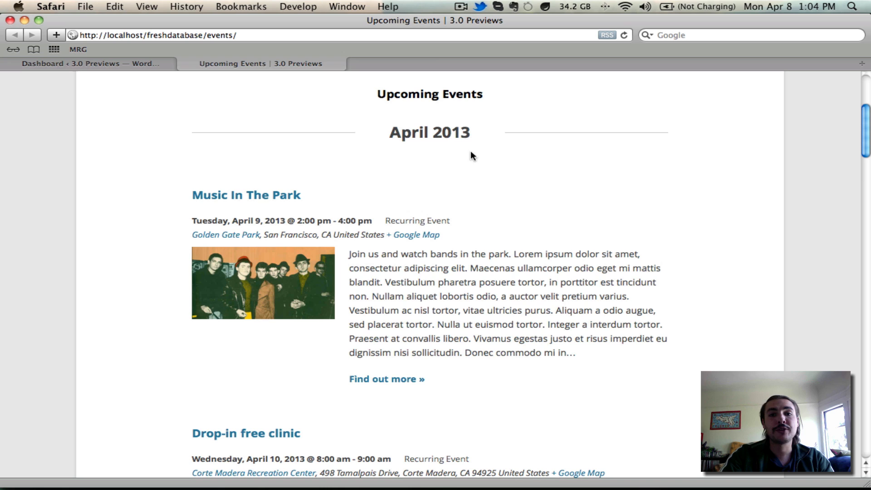
mouse_move(415, 144)
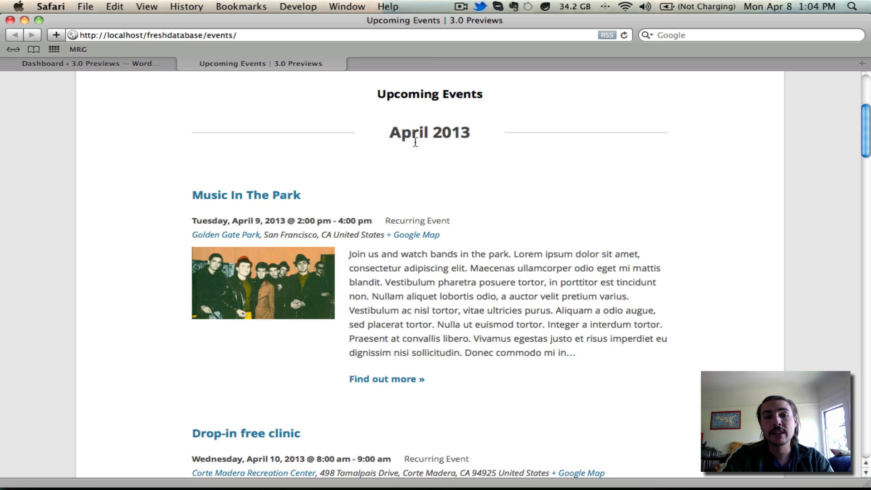
mouse_move(227, 223)
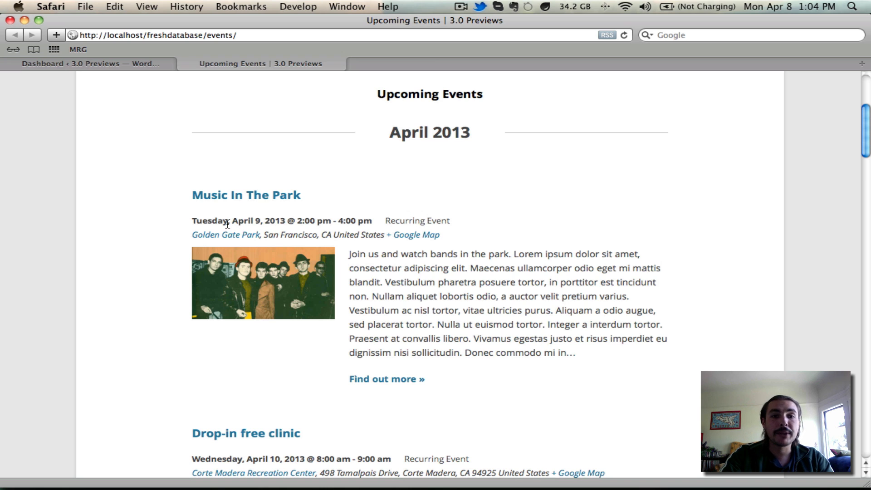
scroll("down", 3)
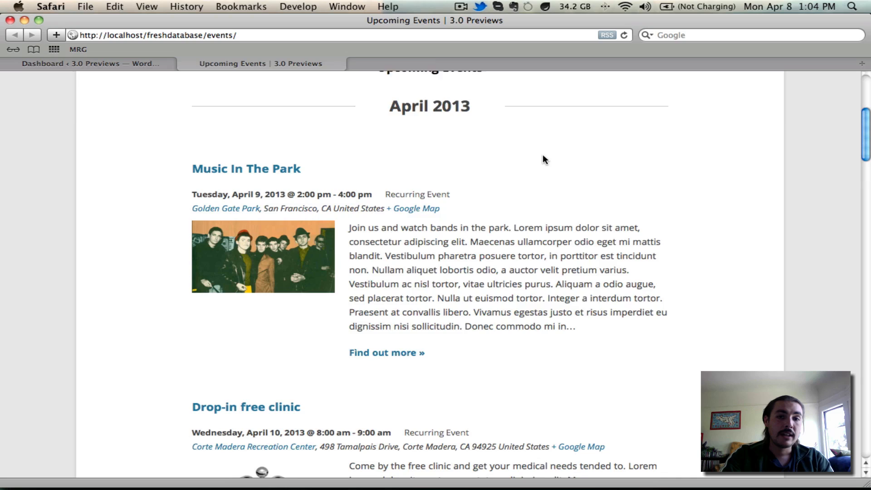
scroll("down", 3)
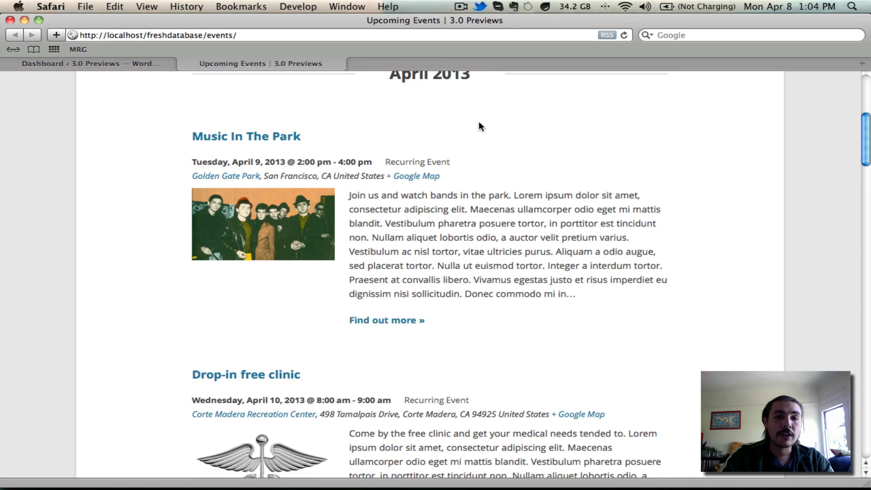
mouse_move(292, 142)
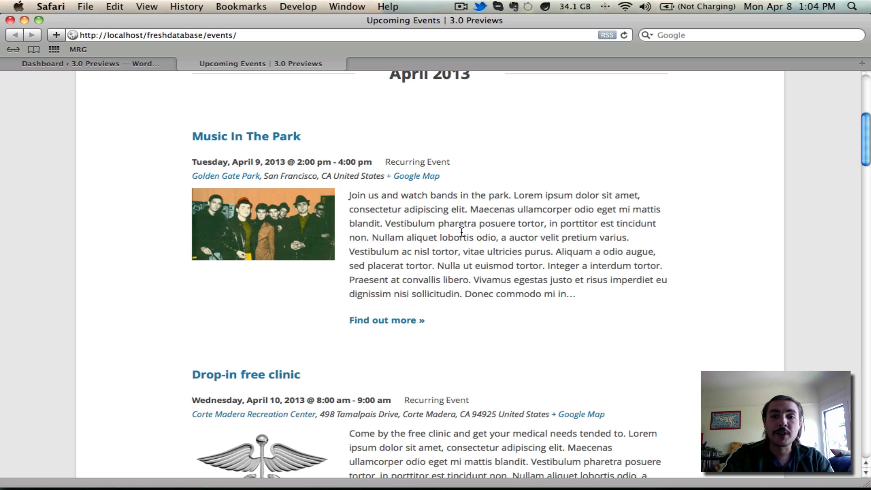
mouse_move(286, 257)
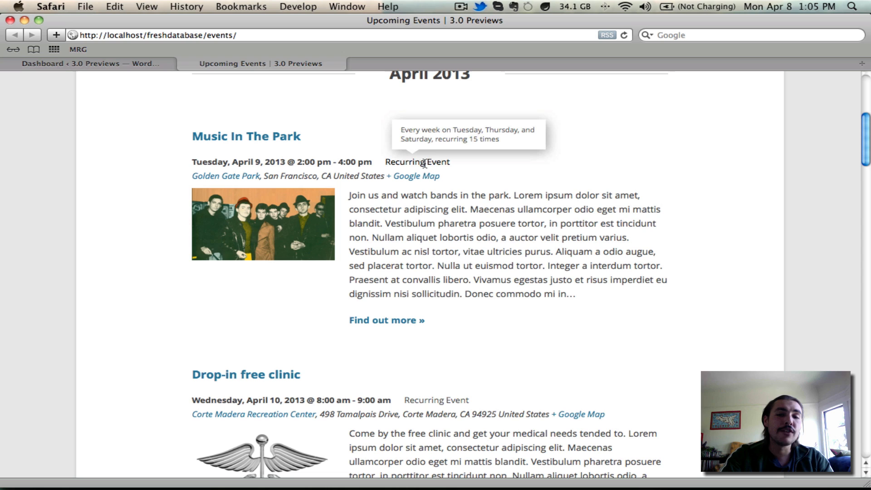
mouse_move(418, 165)
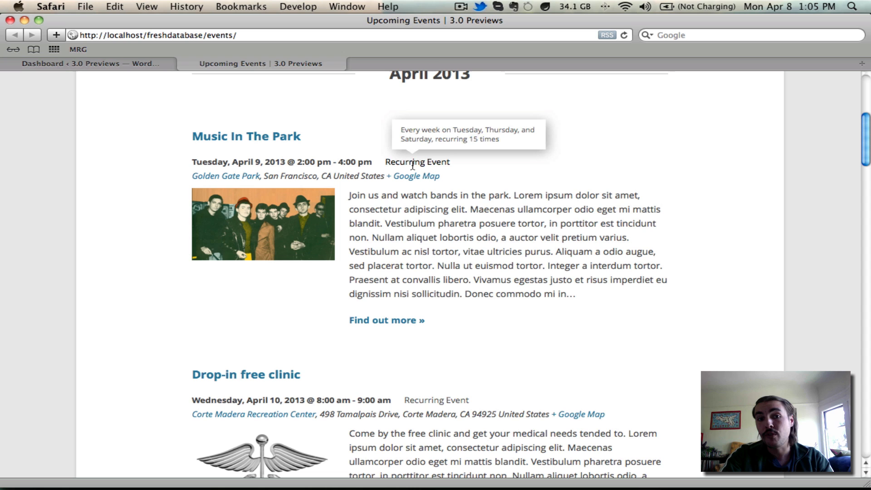
mouse_move(241, 182)
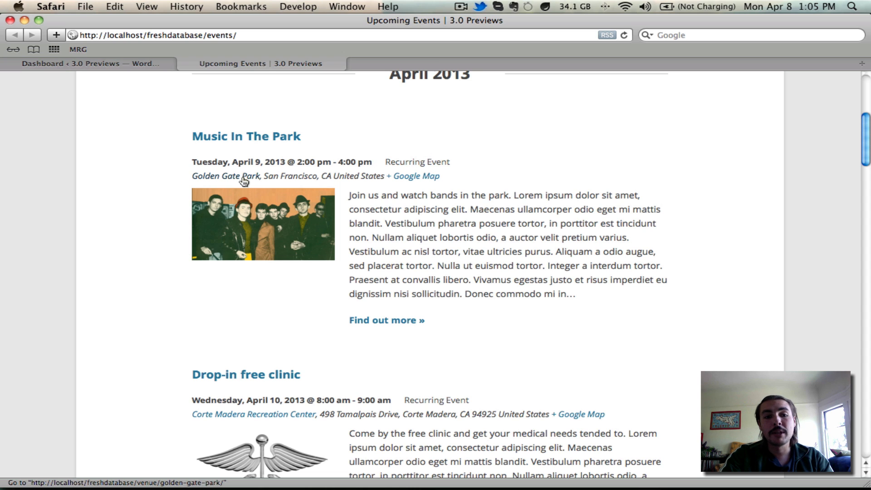
mouse_move(232, 179)
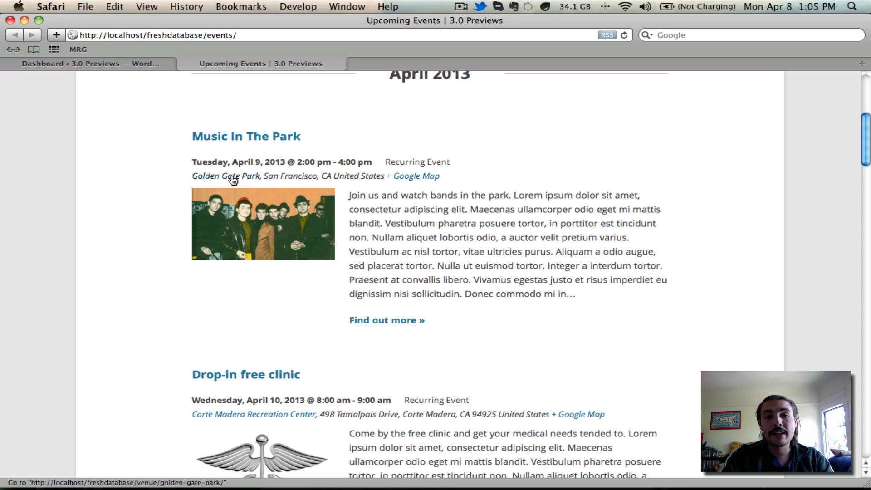
mouse_move(424, 179)
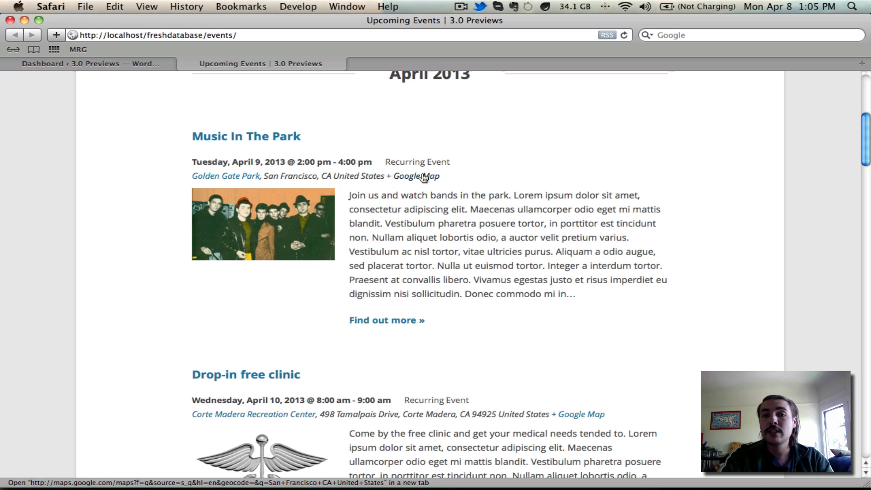
mouse_move(419, 161)
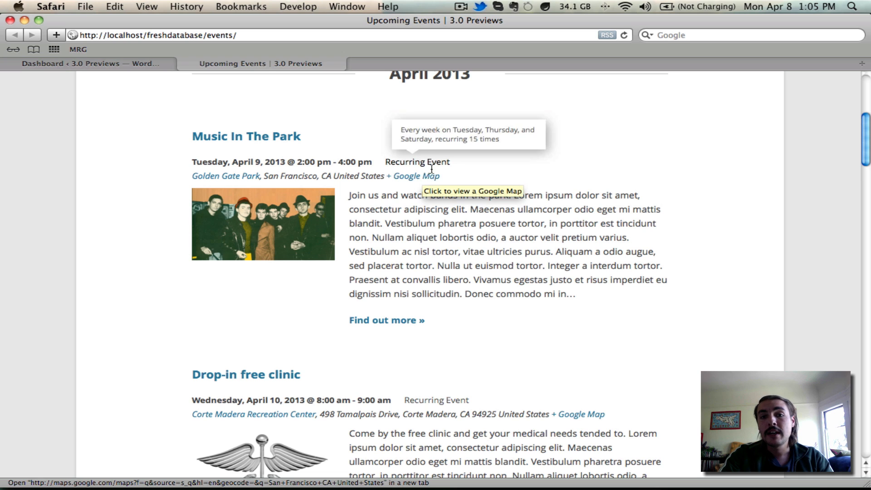
mouse_move(404, 176)
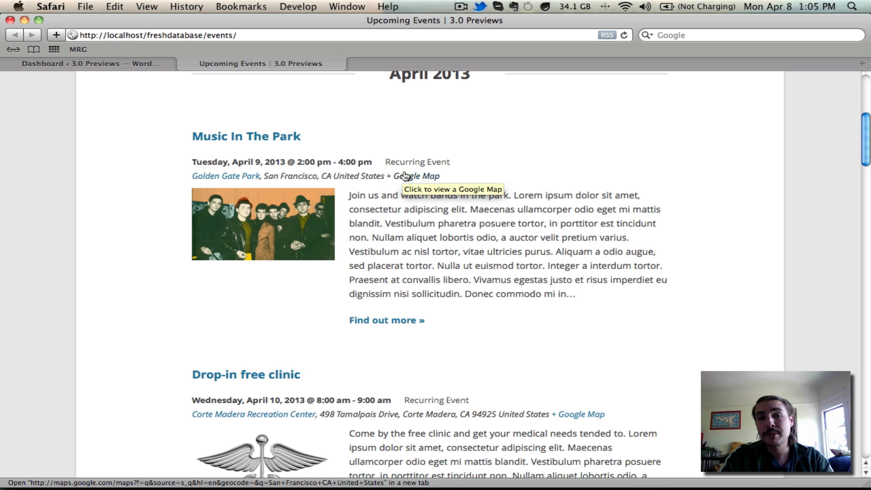
scroll("down", 3)
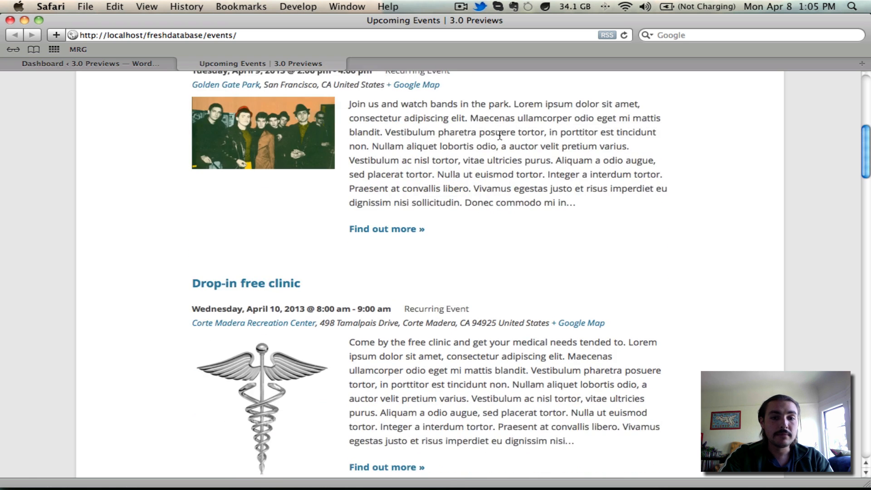
scroll("down", 3)
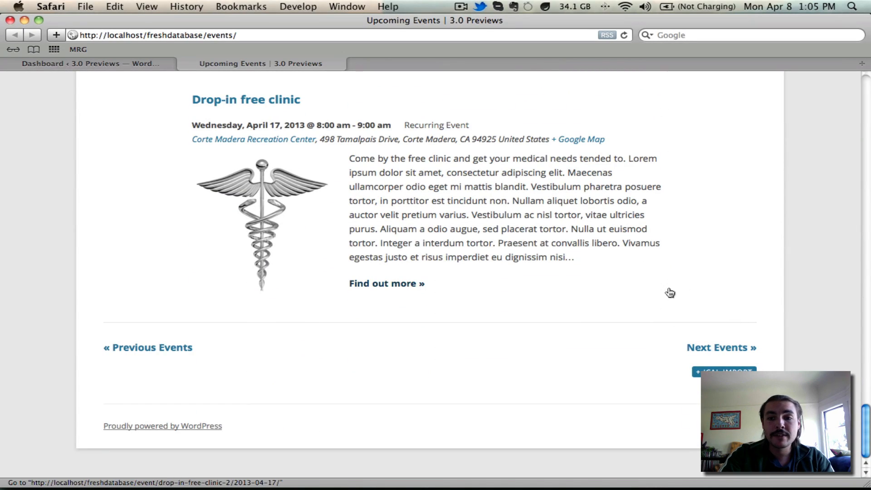
scroll("up", 3)
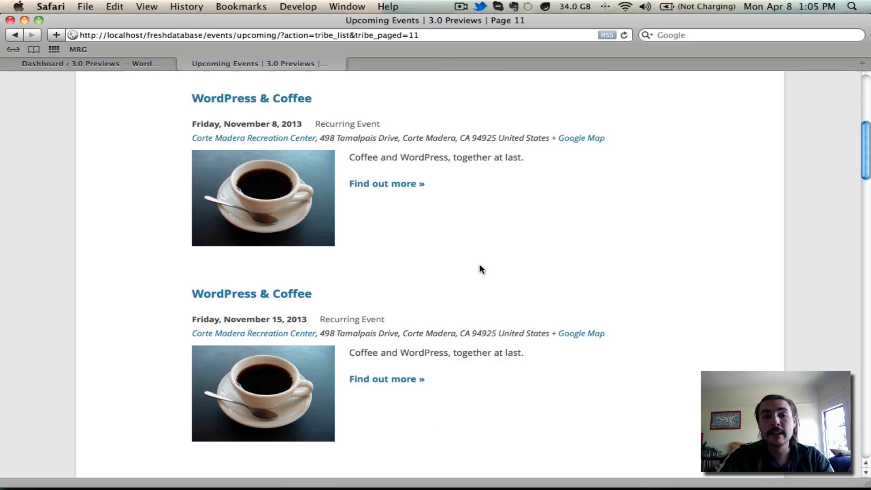
scroll("down", 3)
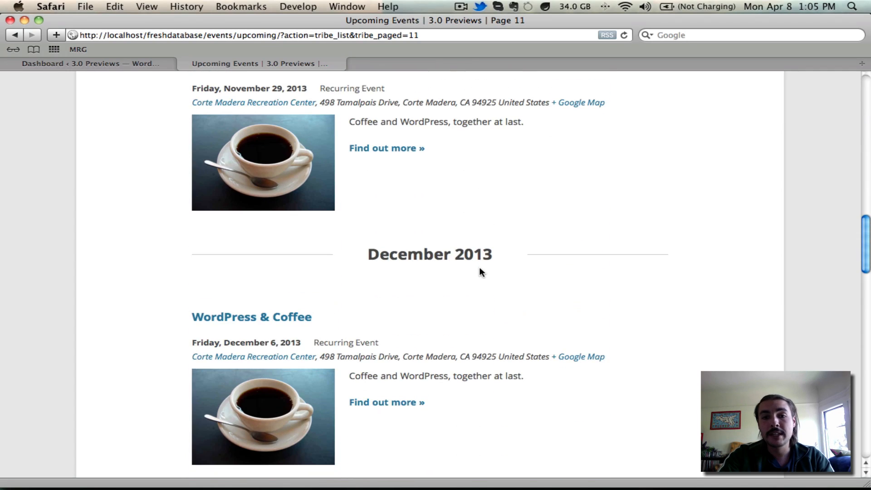
scroll("down", 3)
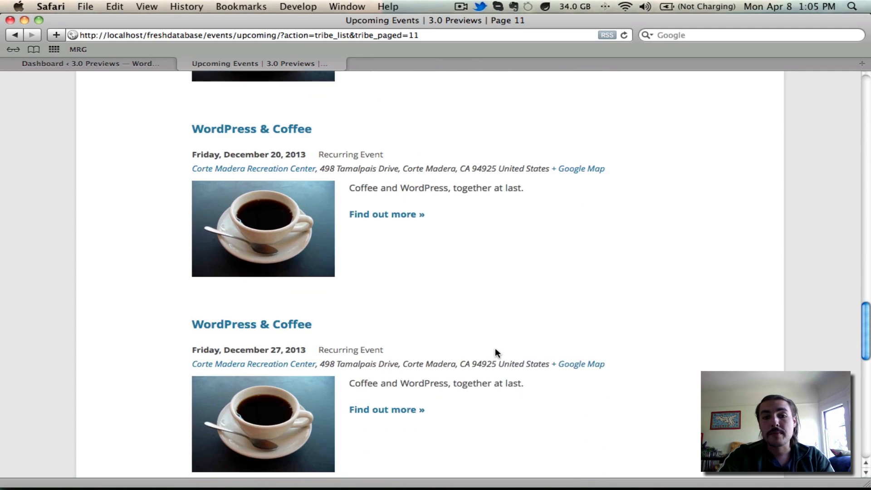
scroll("down", 3)
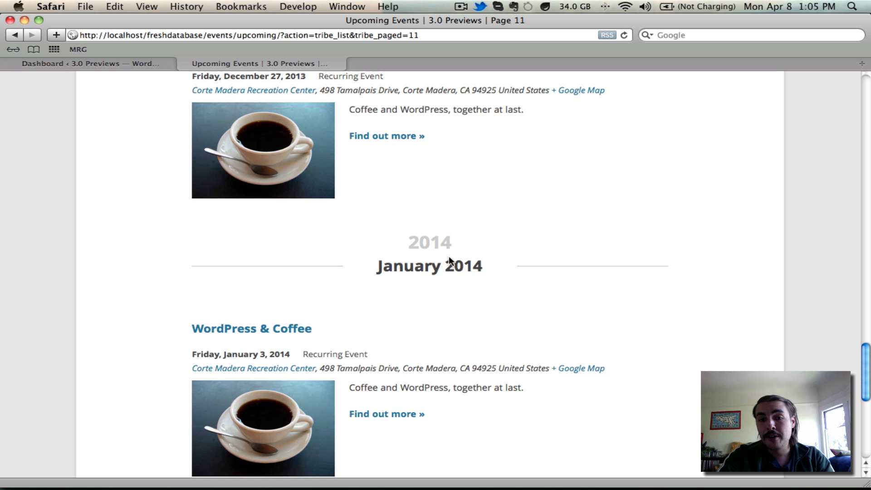
scroll("down", 3)
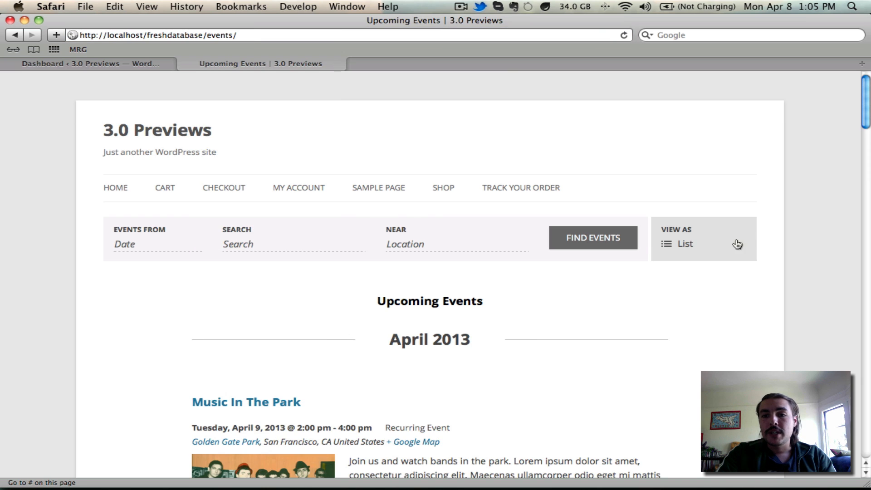
- Switch the events page to Month view and browse the April 2013 calendar grid
left_click(685, 243)
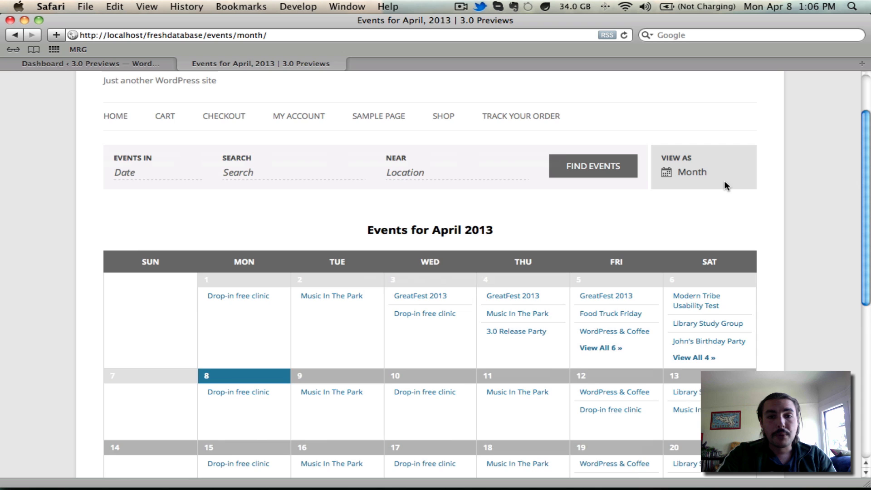
scroll("down", 3)
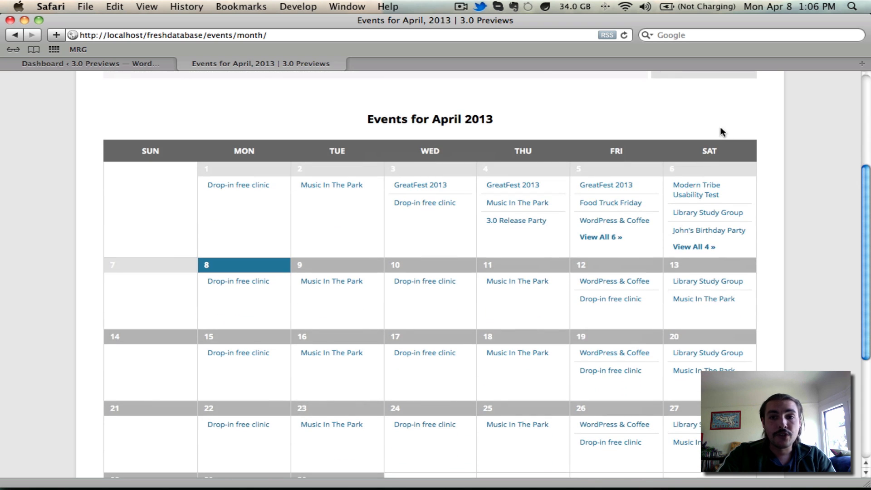
mouse_move(715, 116)
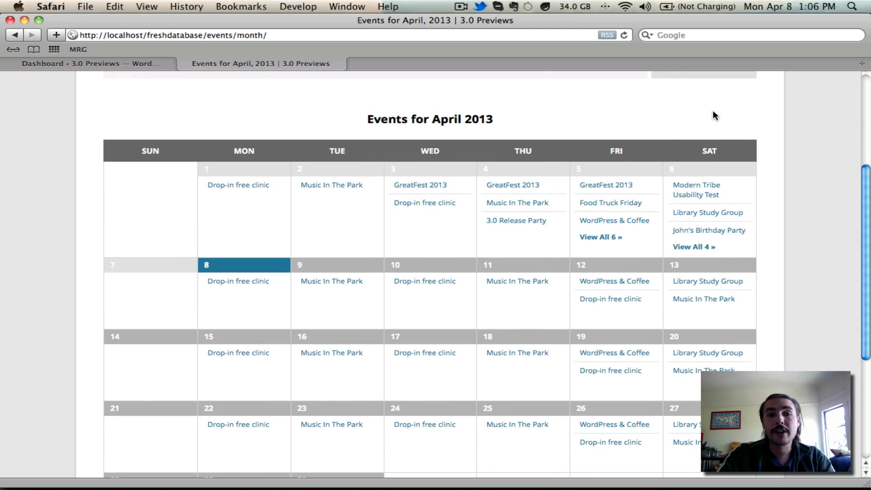
scroll("down", 3)
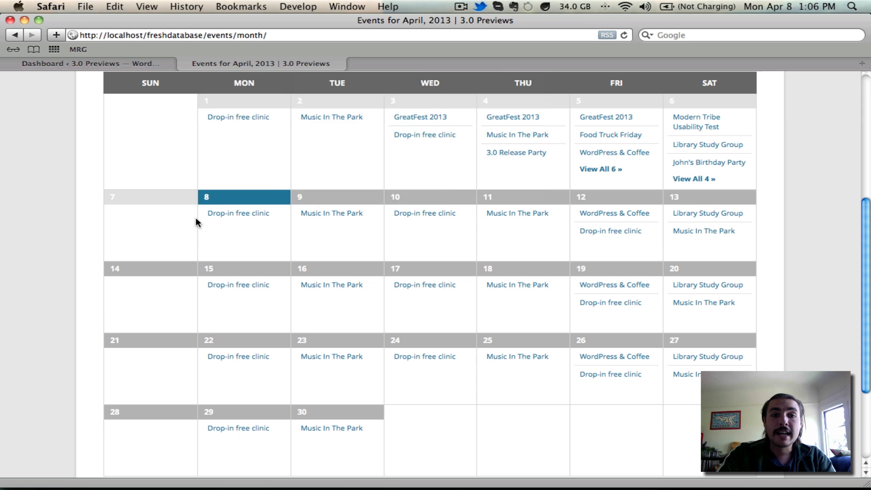
mouse_move(208, 190)
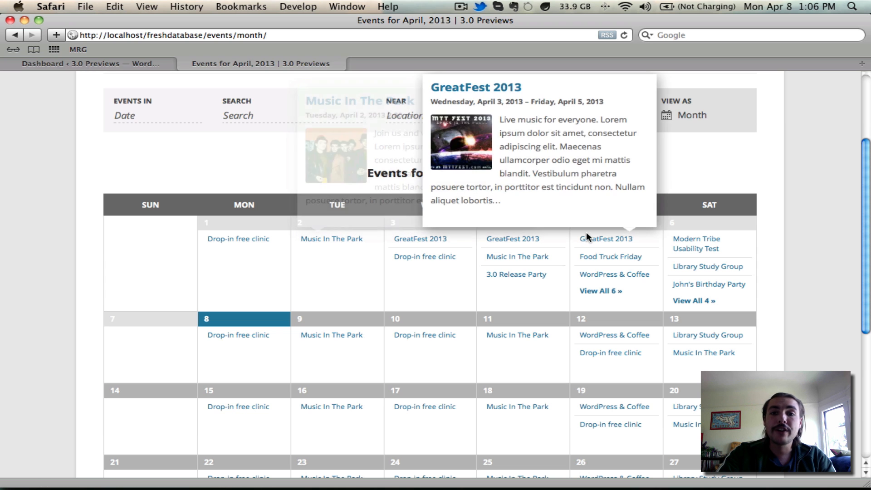
mouse_move(614, 274)
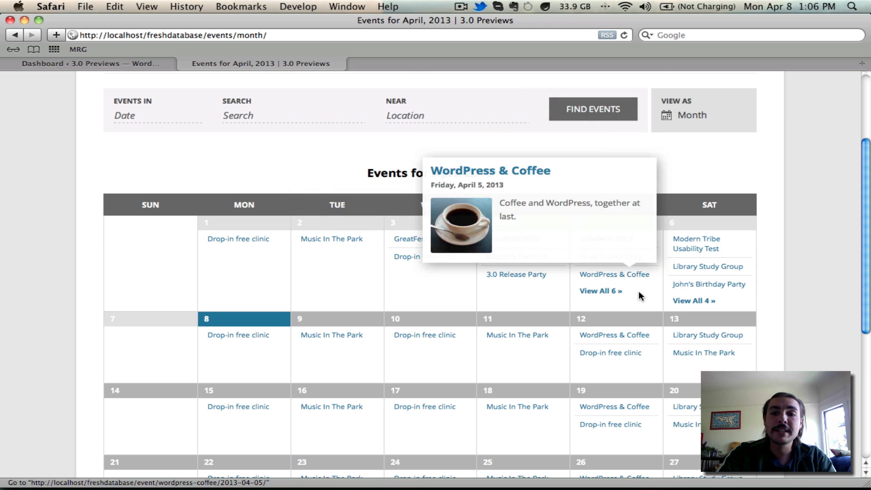
mouse_move(595, 294)
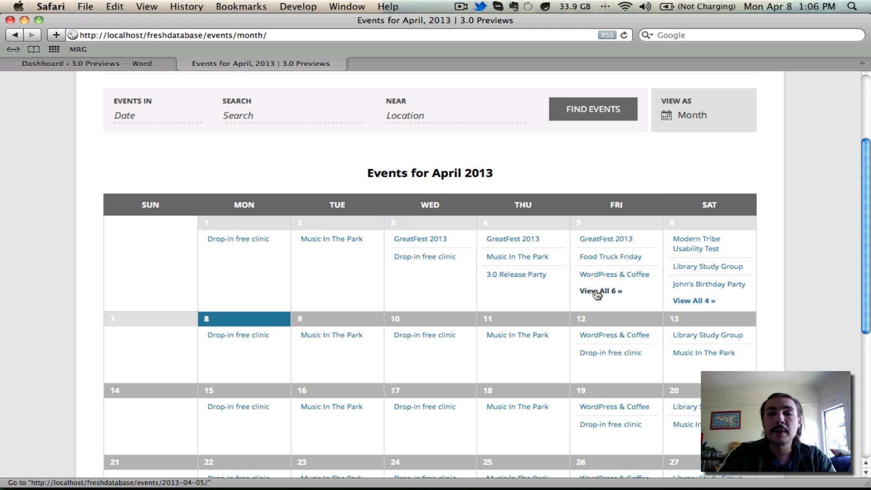
mouse_move(616, 437)
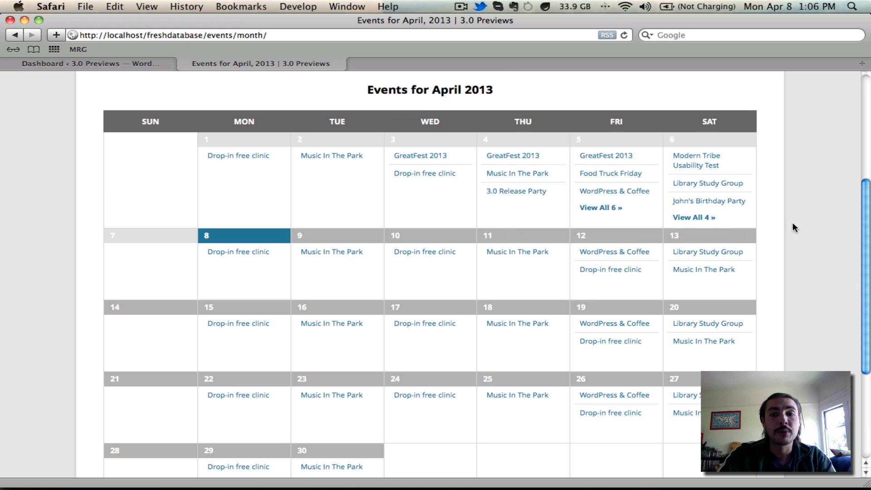
mouse_move(794, 141)
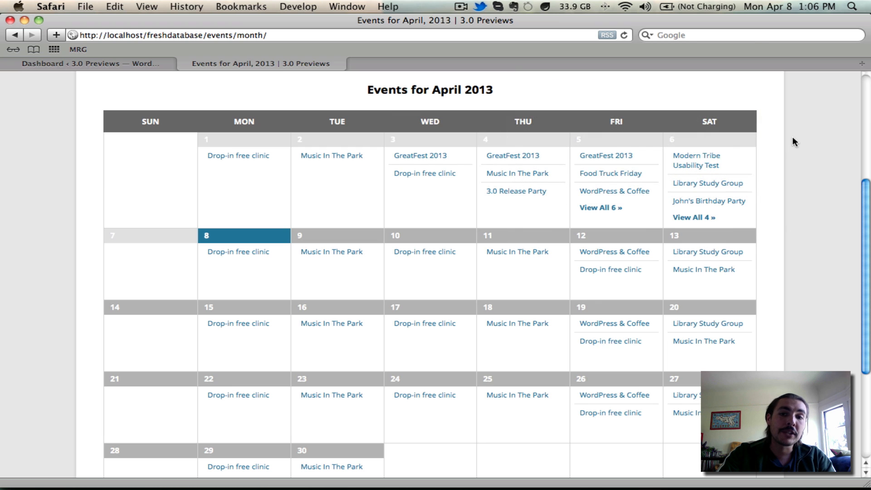
mouse_move(582, 205)
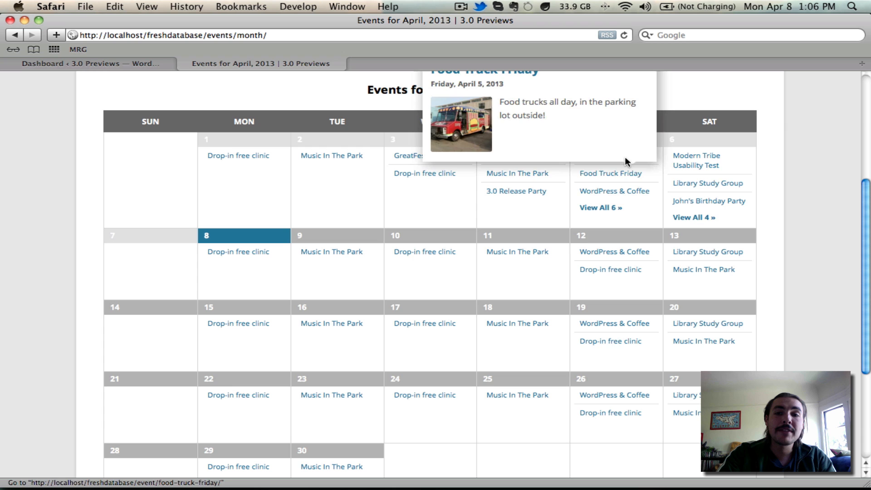
mouse_move(579, 218)
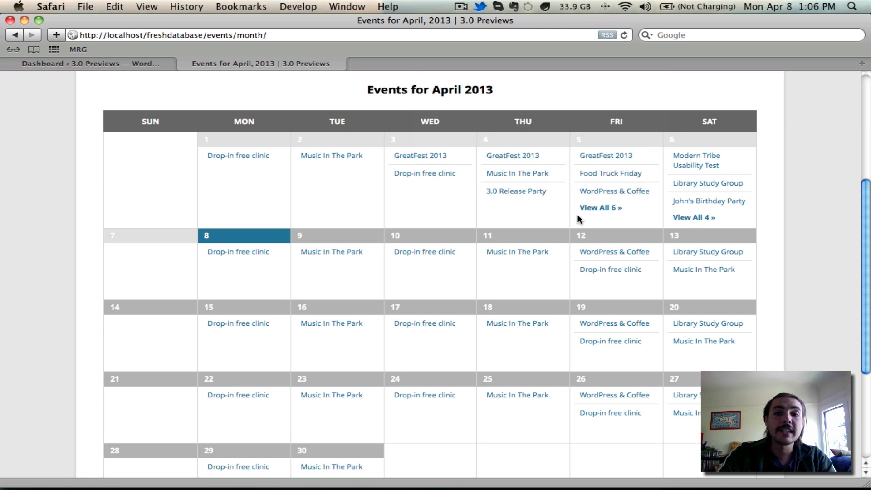
mouse_move(638, 151)
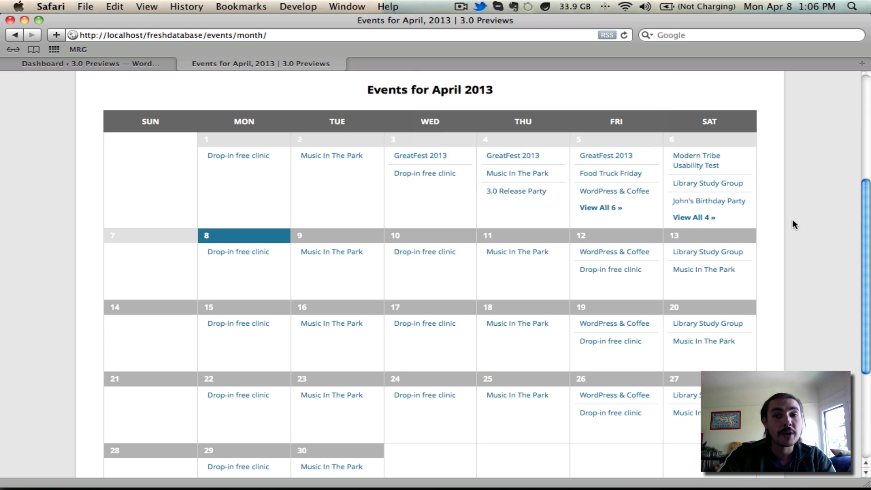
scroll("down", 3)
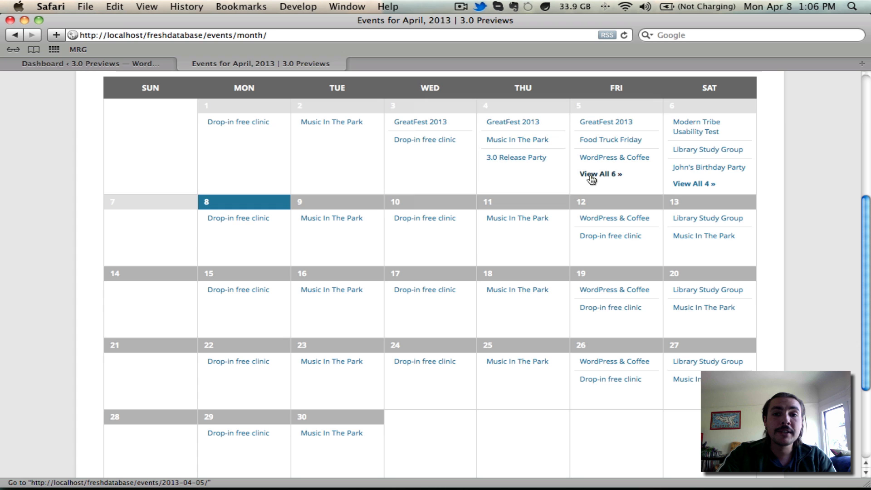
- Show all six April 5 events in day view and scroll down through Mike's Birthday Lunch
left_click(600, 174)
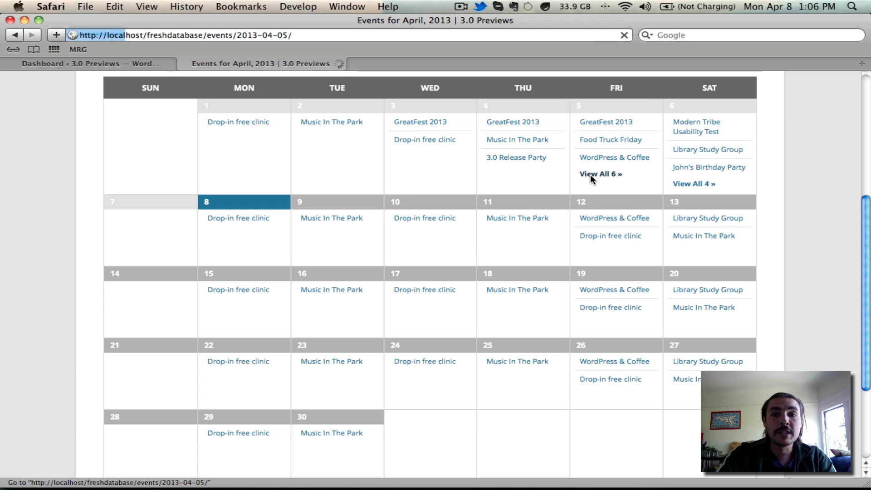
left_click(598, 174)
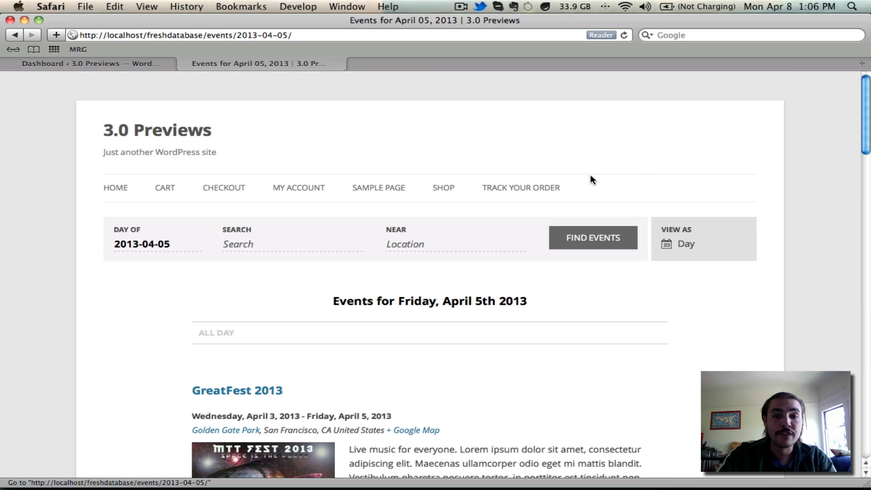
scroll("down", 3)
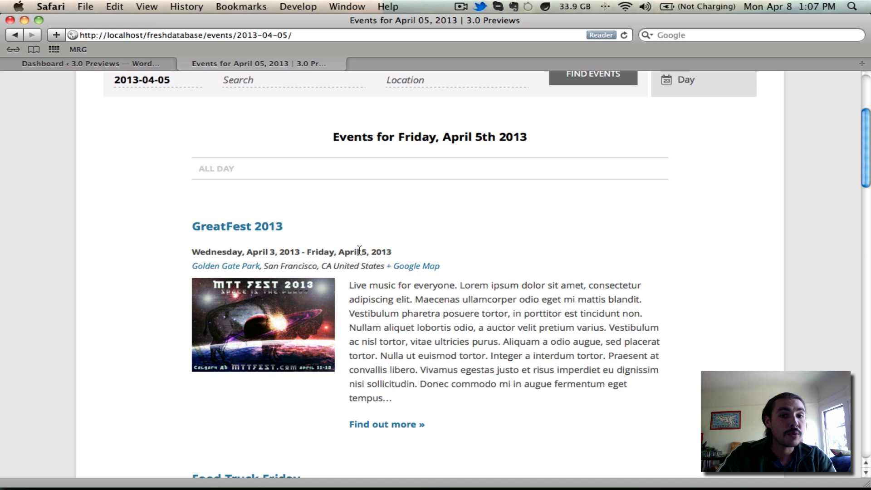
scroll("down", 3)
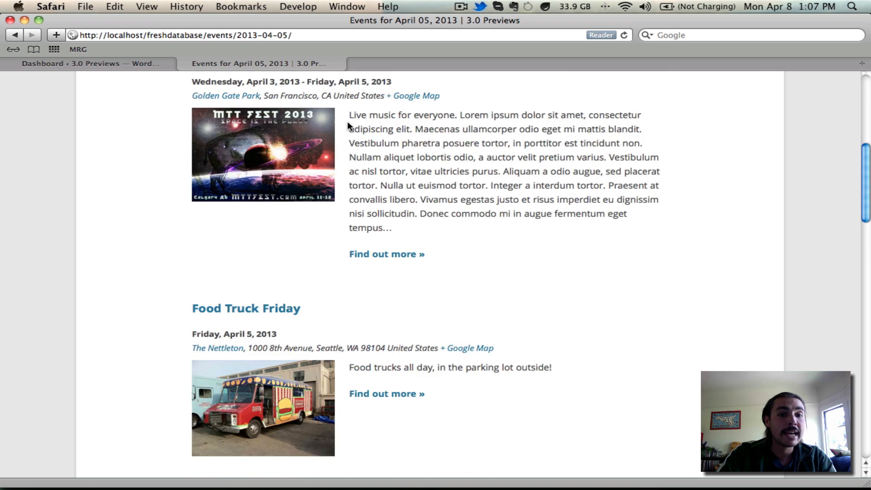
scroll("down", 3)
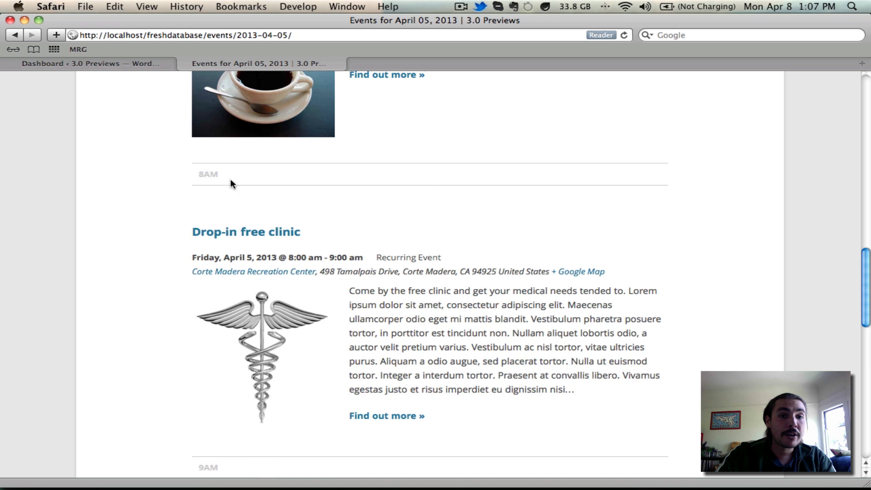
scroll("down", 3)
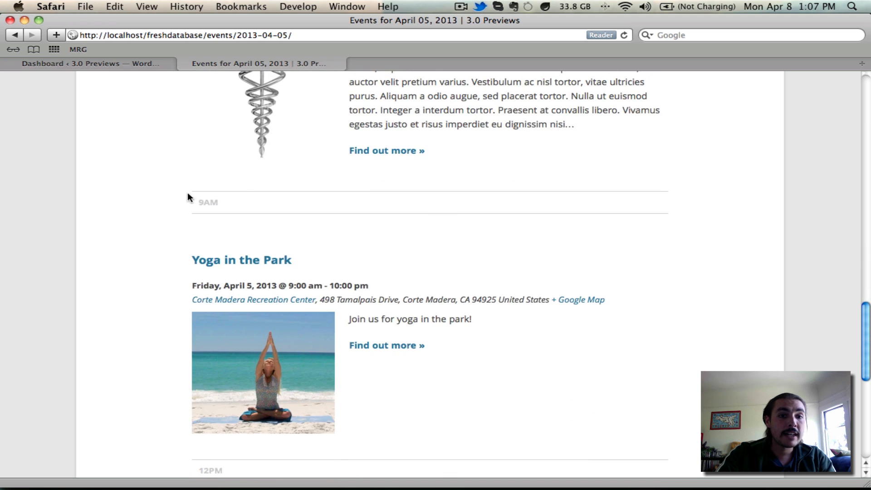
scroll("down", 3)
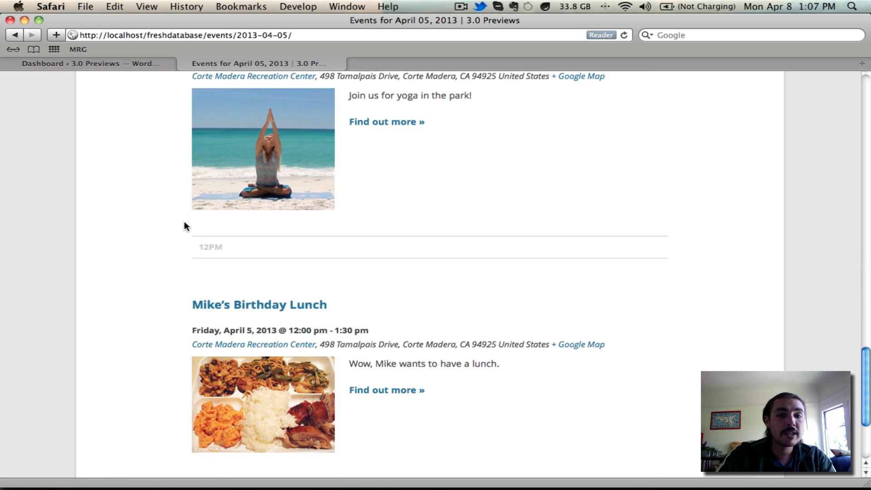
scroll("down", 3)
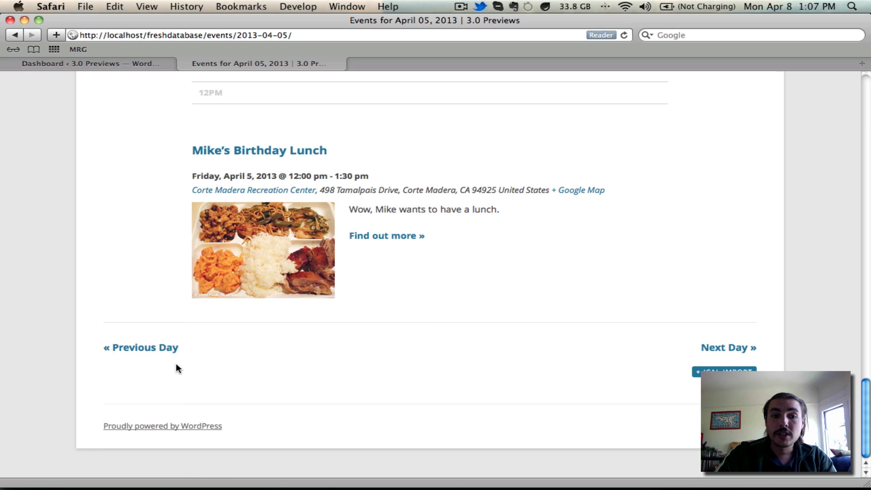
mouse_move(721, 348)
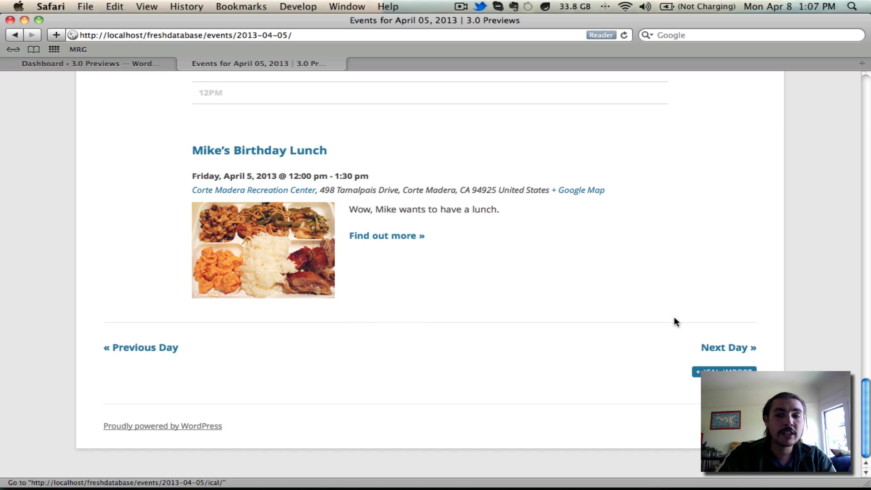
mouse_move(226, 357)
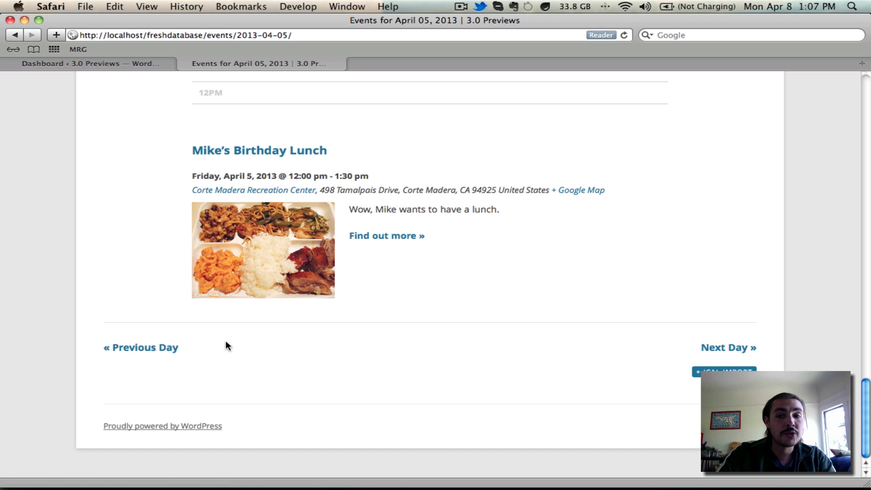
mouse_move(729, 347)
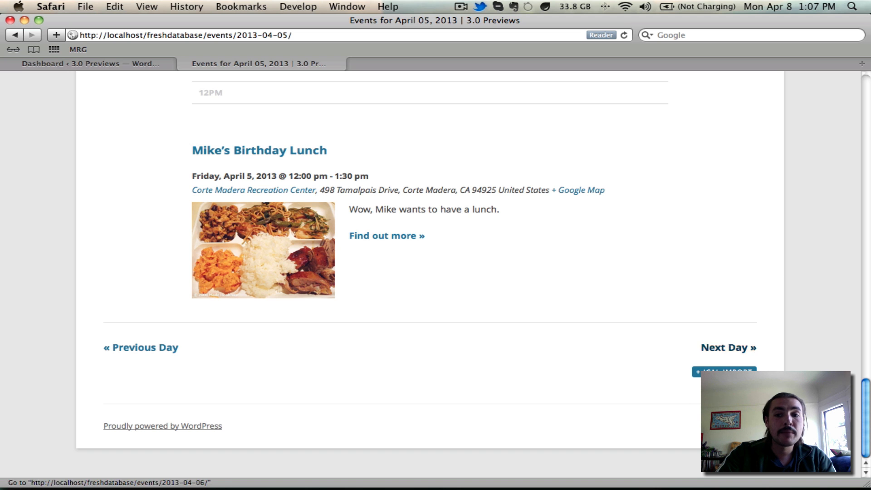
mouse_move(722, 345)
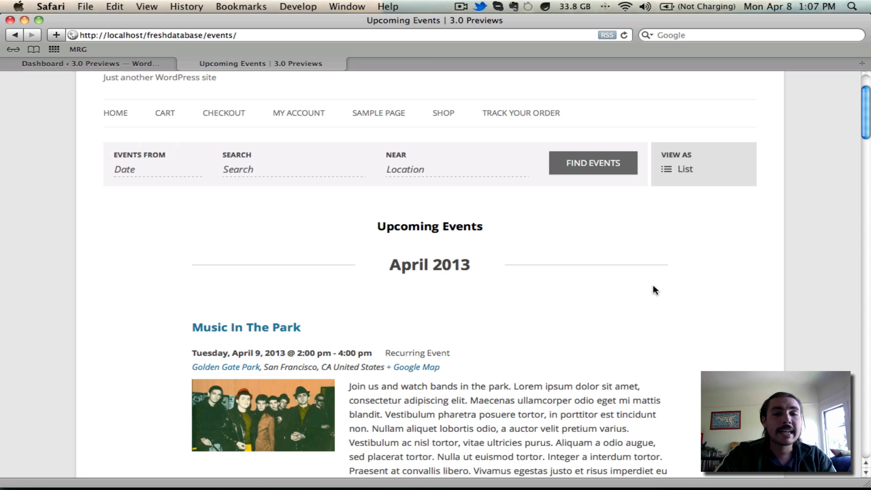
mouse_move(515, 277)
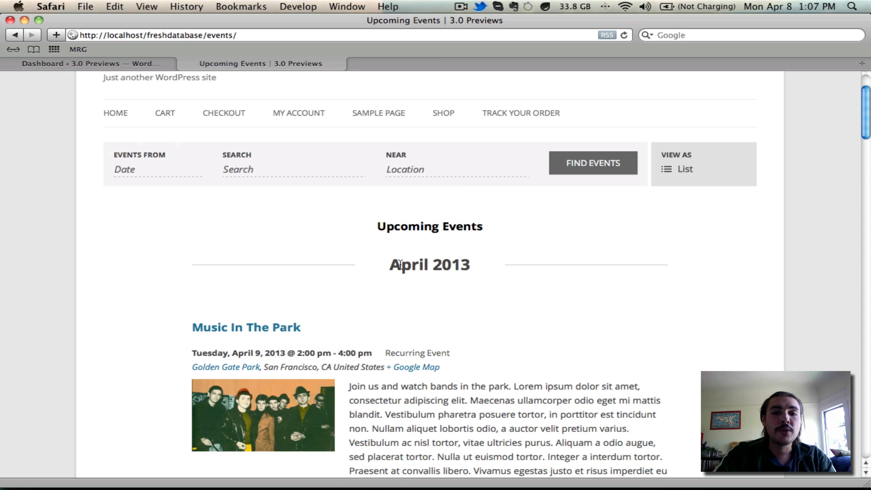
mouse_move(465, 232)
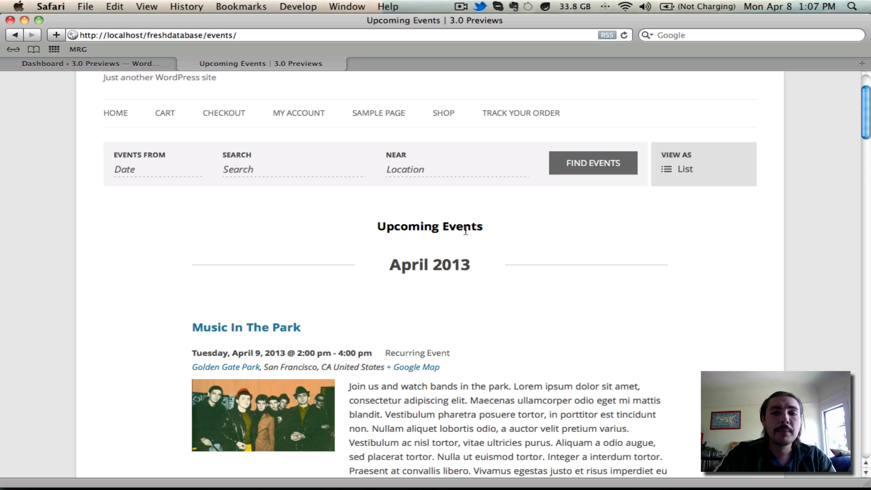
mouse_move(461, 269)
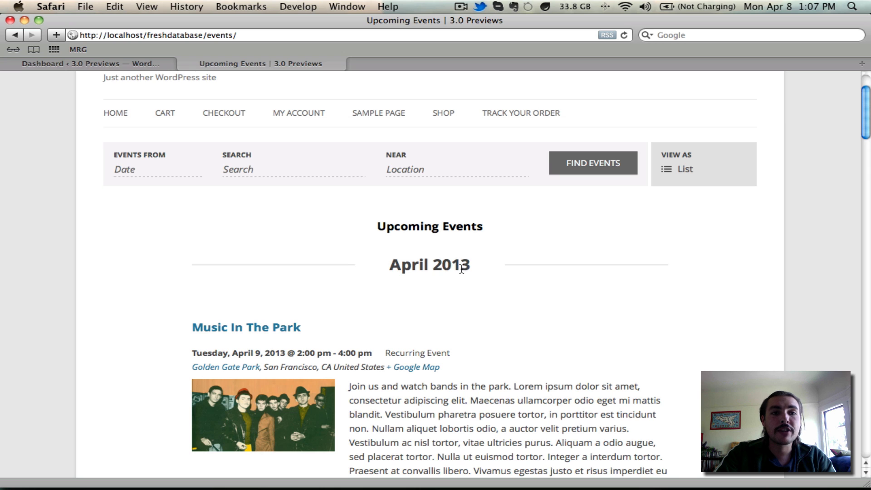
- Return to the WordPress admin dashboard browser tab
left_click(91, 64)
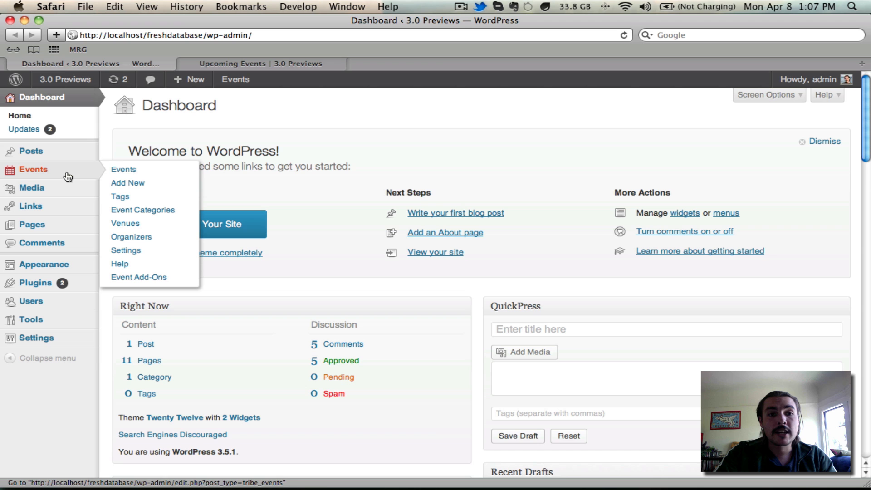
- Enable 'Front-end recurring event instances toggle' under Events > Settings and save changes
left_click(125, 251)
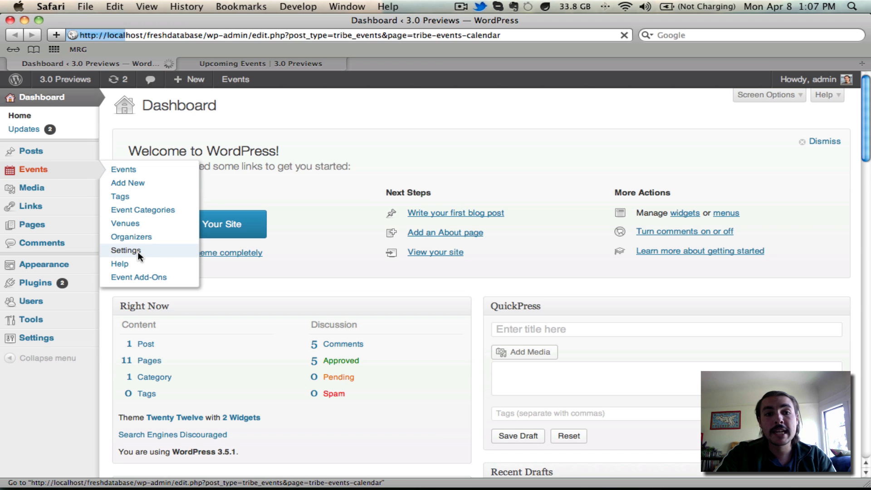
left_click(126, 251)
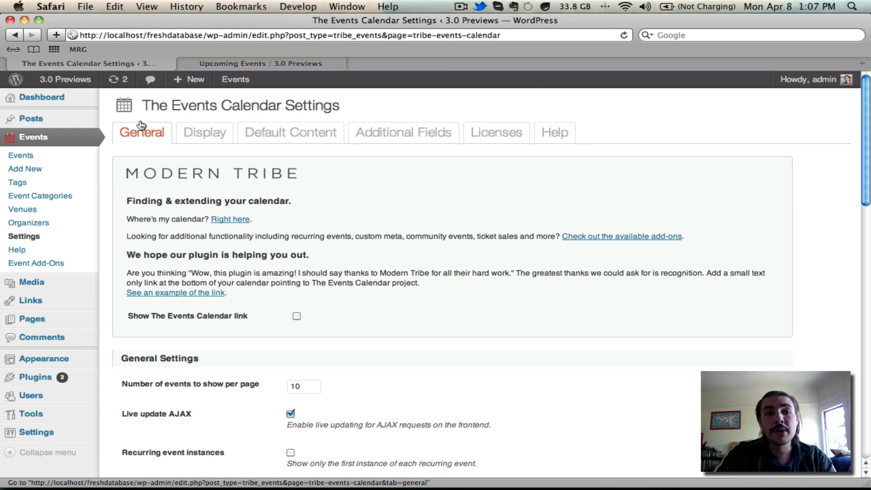
scroll("down", 3)
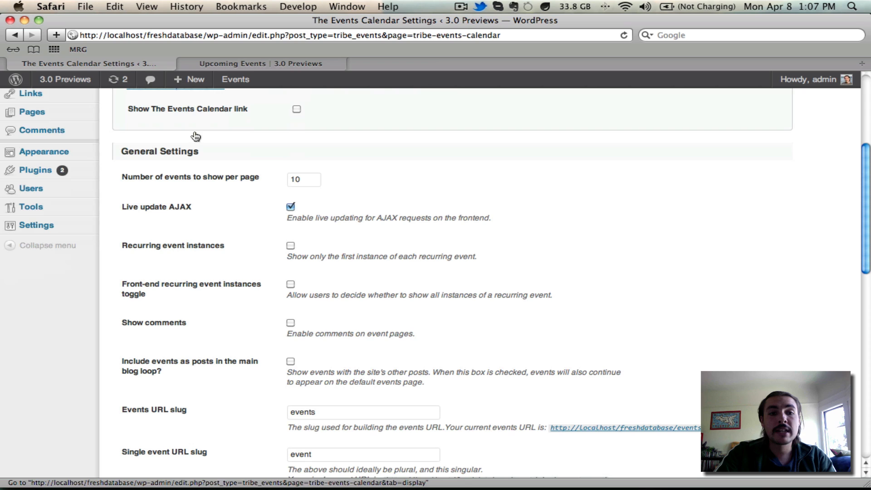
mouse_move(226, 290)
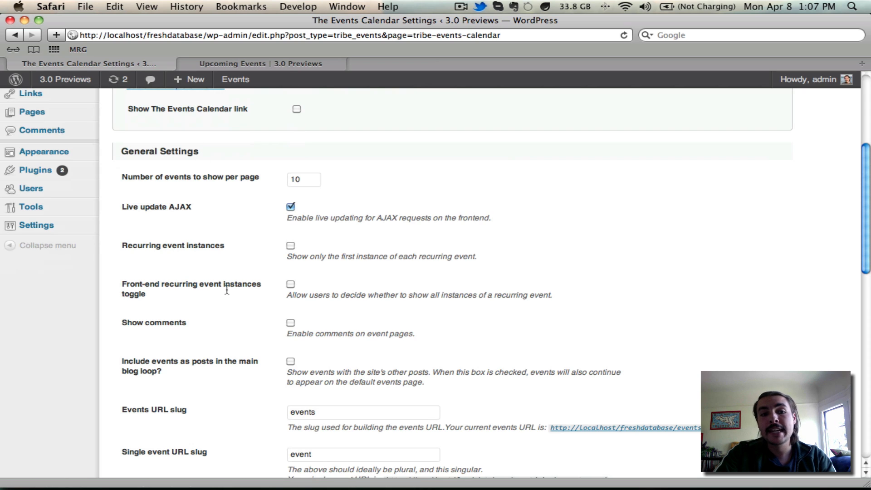
mouse_move(380, 314)
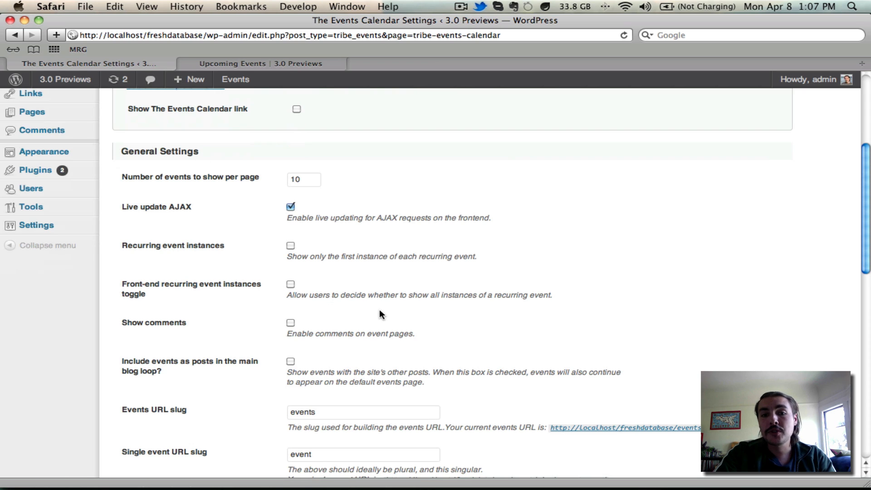
mouse_move(545, 300)
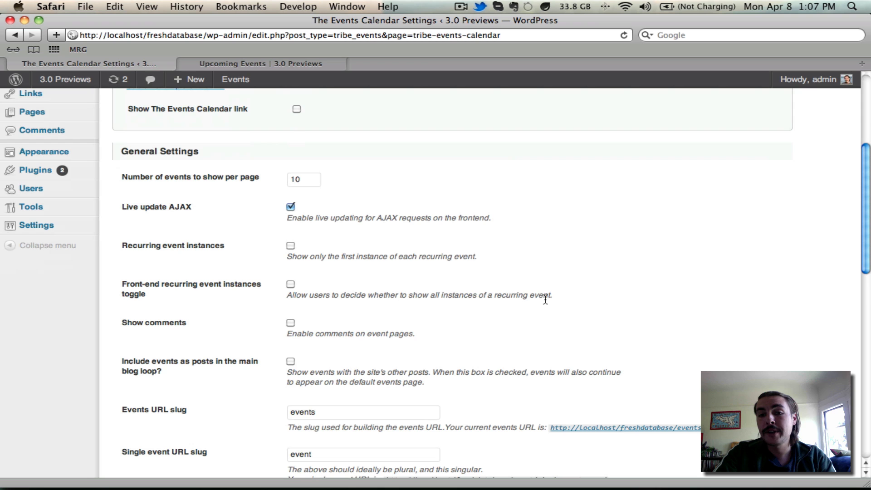
left_click(290, 285)
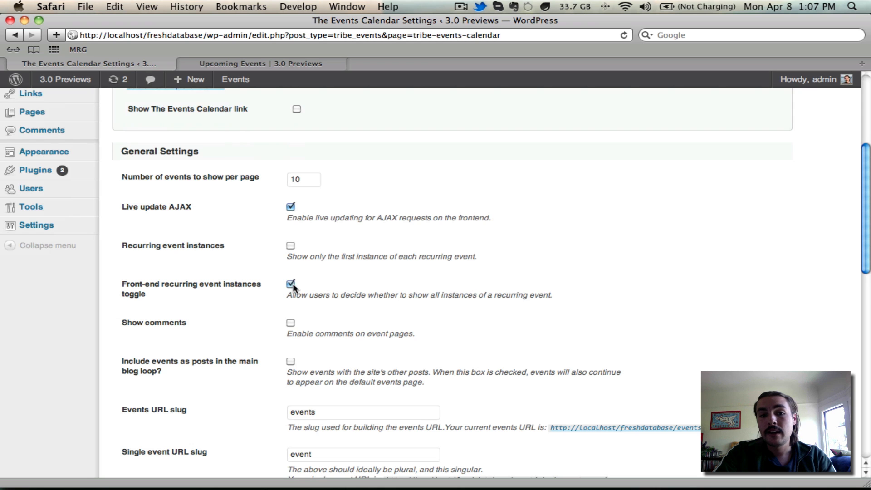
scroll("down", 3)
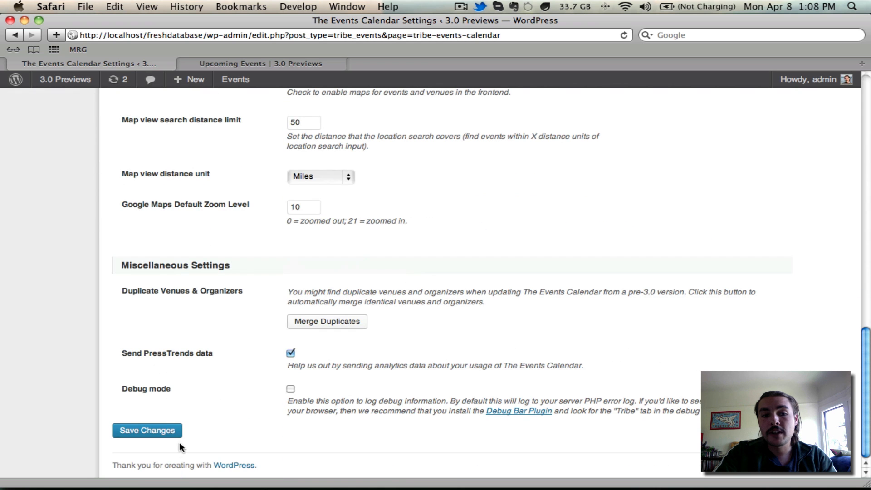
left_click(147, 430)
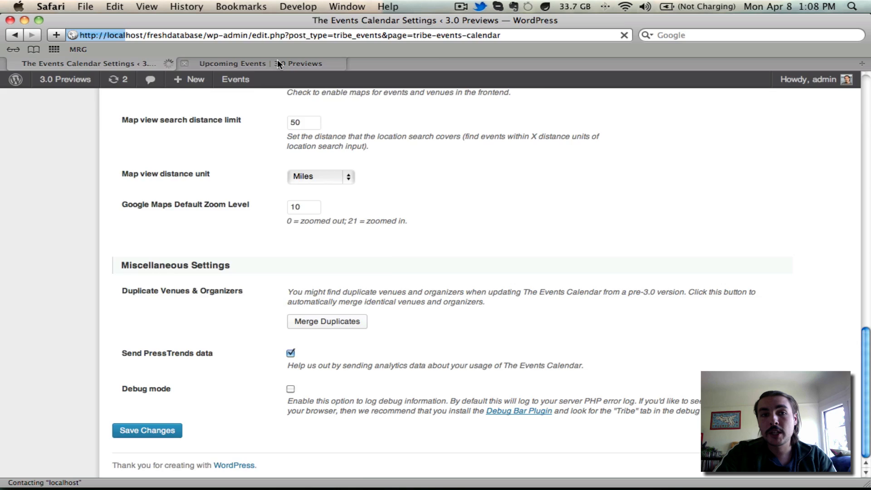
- Reload the public Upcoming Events page and browse the list with the new recurring-instances checkbox
left_click(258, 63)
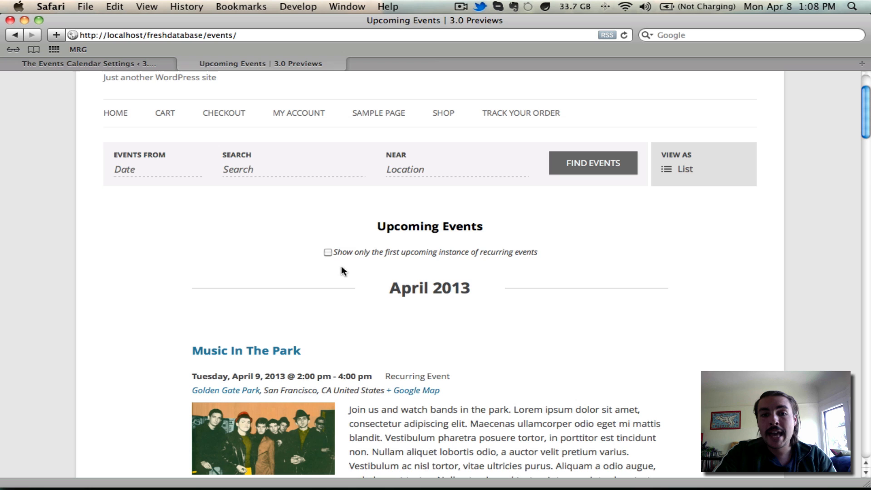
mouse_move(343, 256)
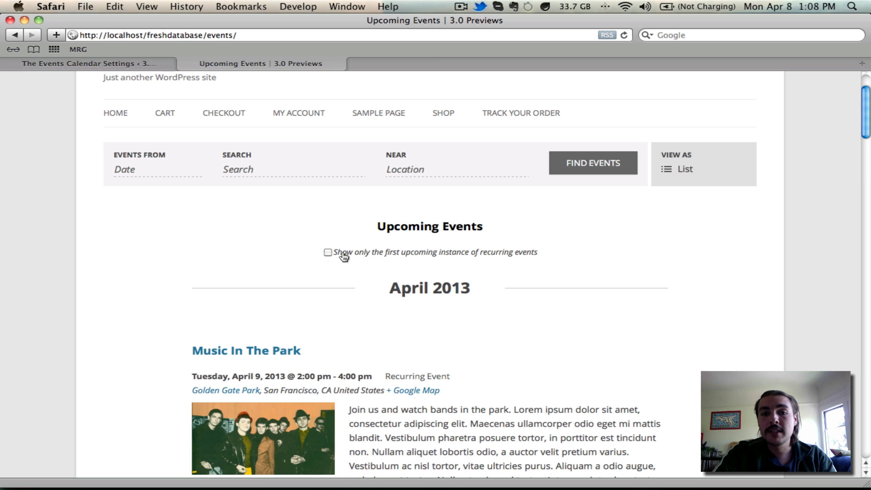
mouse_move(338, 242)
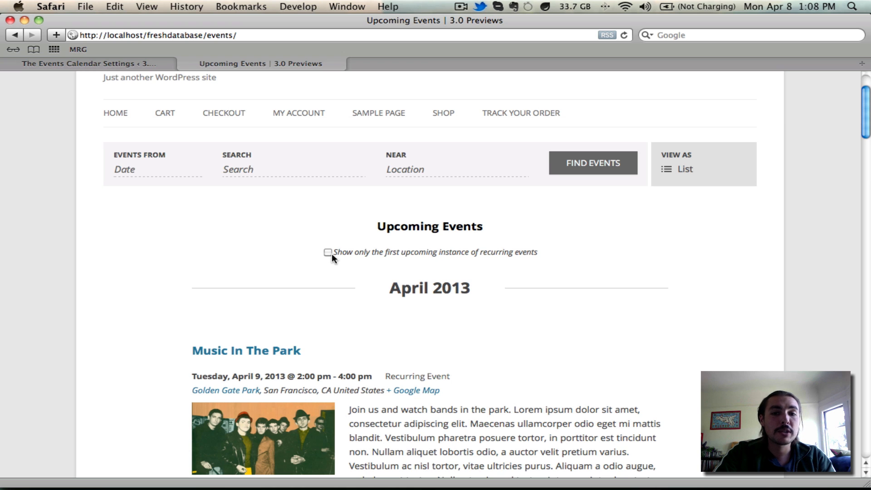
scroll("down", 3)
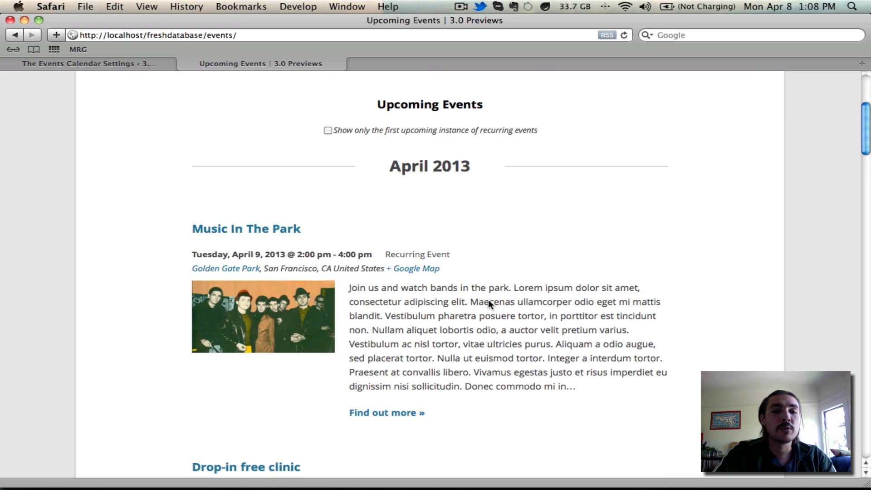
mouse_move(305, 236)
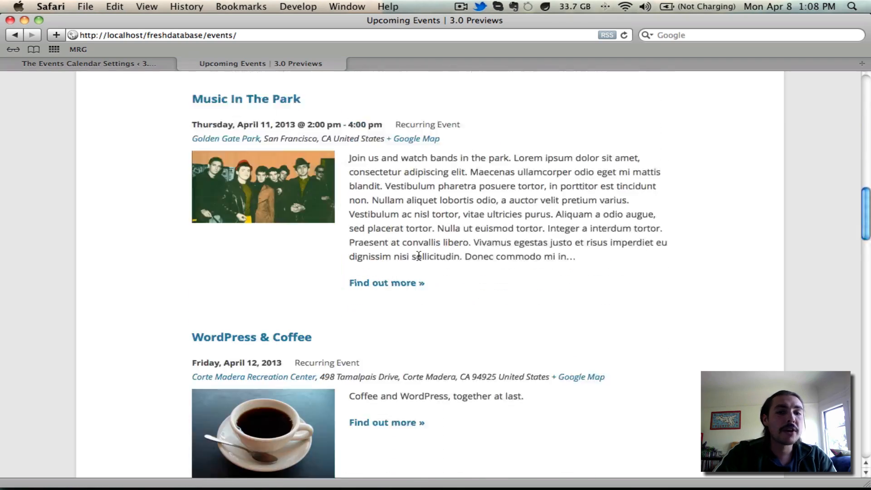
scroll("down", 3)
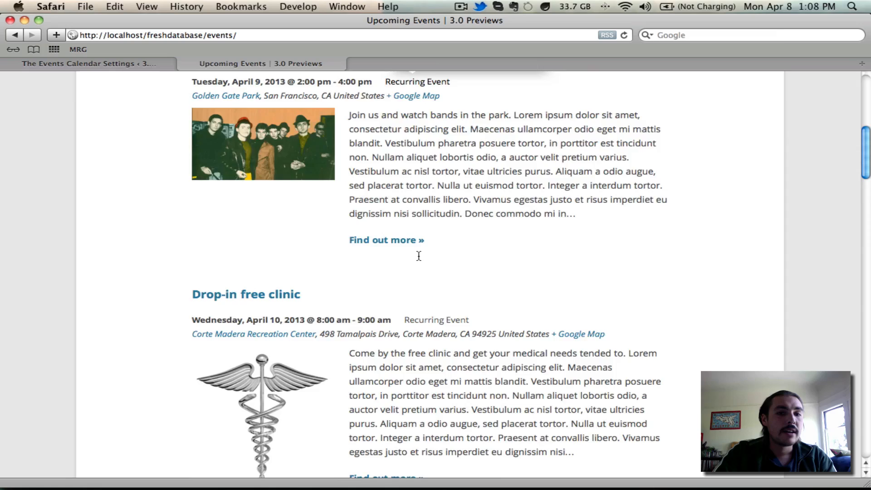
scroll("up", 3)
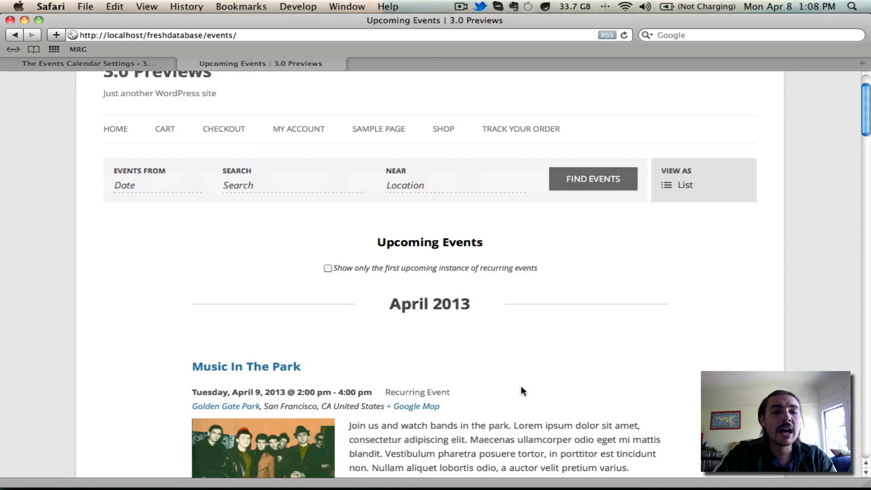
scroll("down", 3)
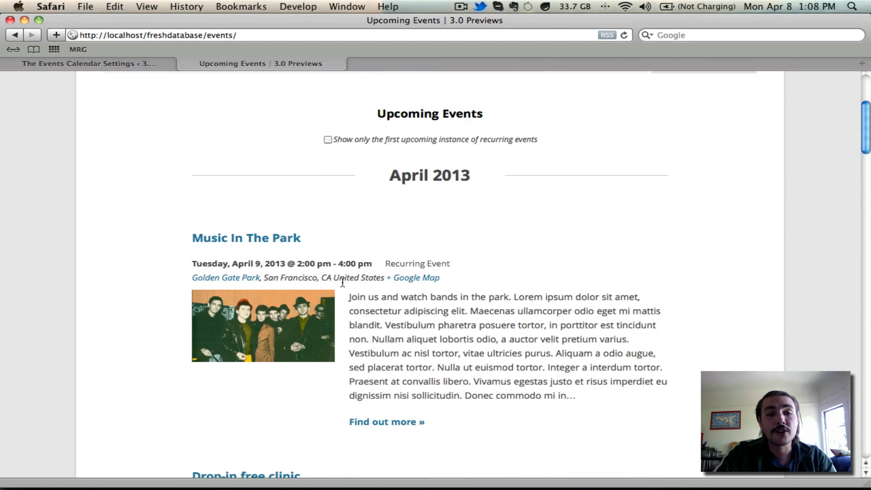
mouse_move(210, 236)
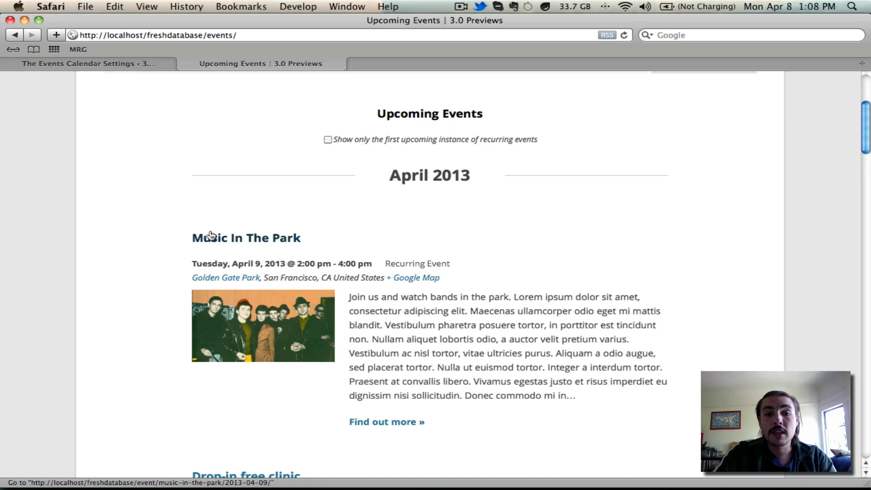
scroll("down", 3)
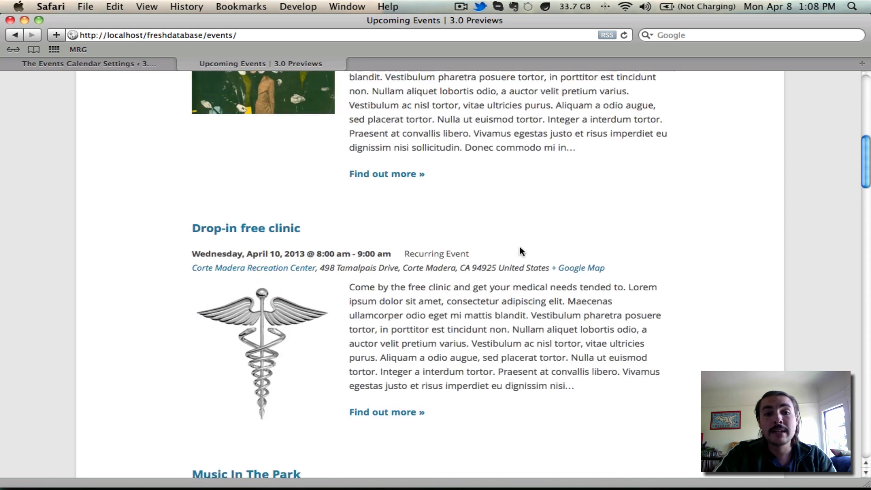
scroll("down", 3)
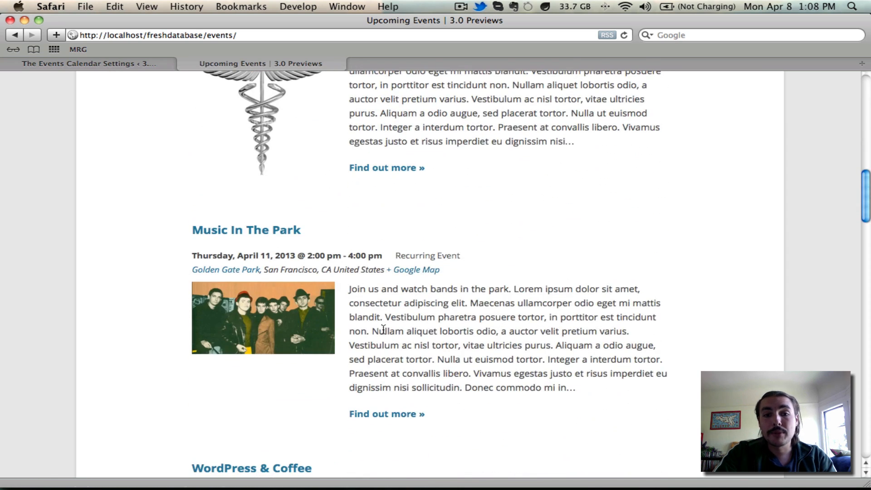
scroll("down", 3)
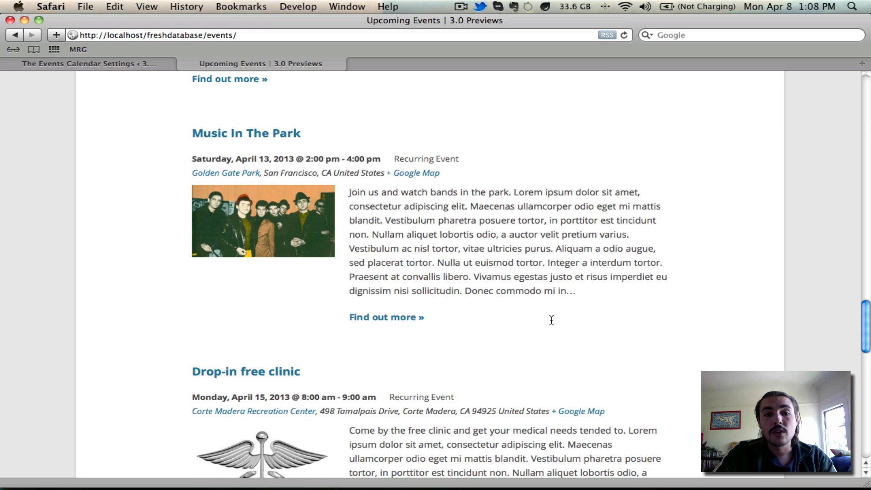
mouse_move(519, 262)
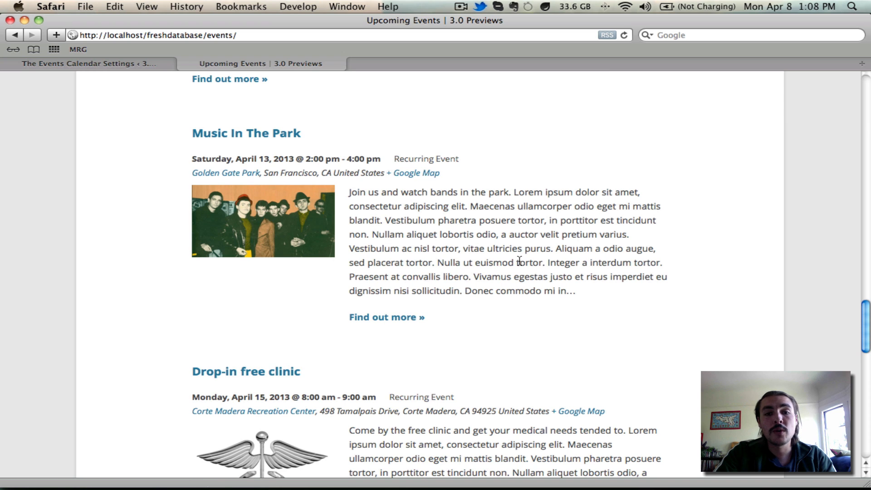
scroll("up", 3)
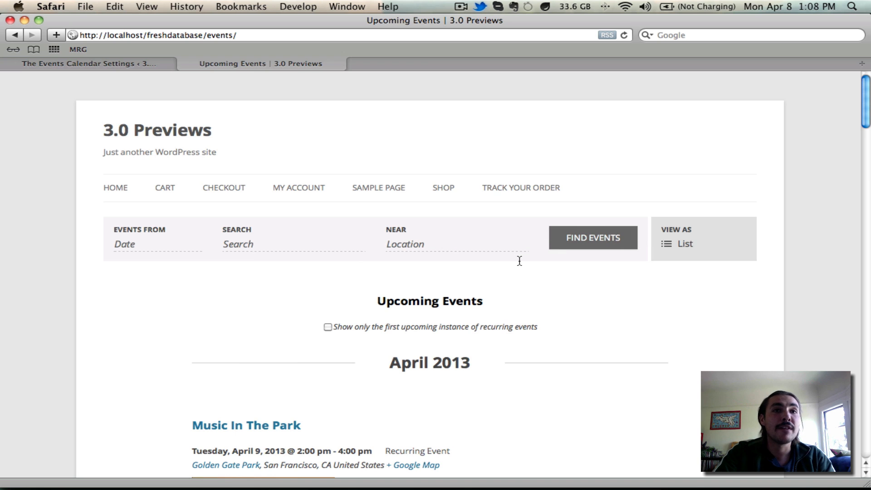
mouse_move(490, 330)
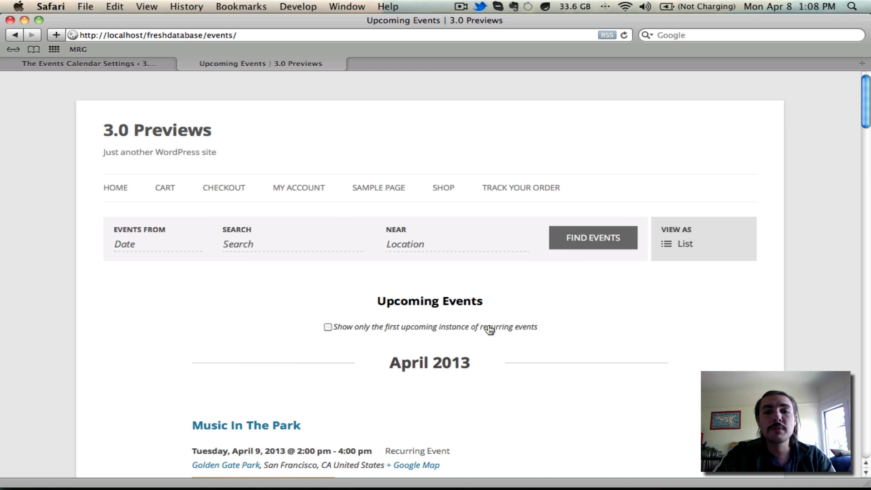
mouse_move(363, 346)
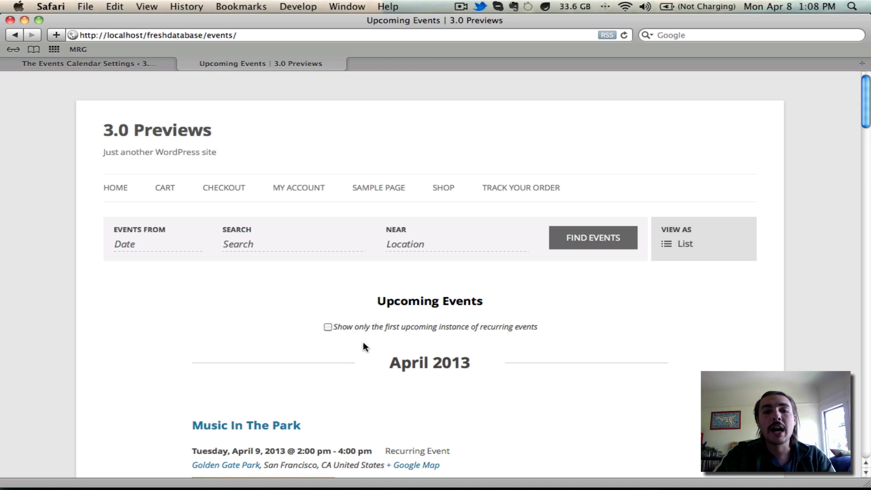
mouse_move(323, 328)
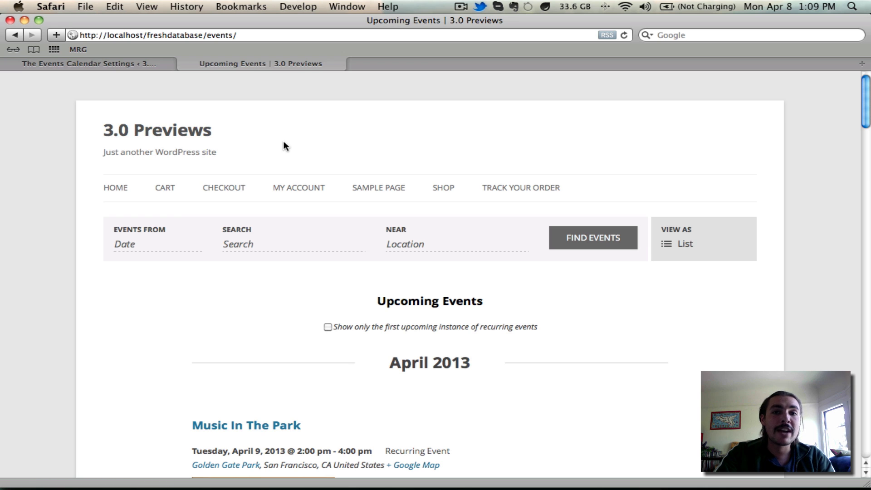
mouse_move(132, 67)
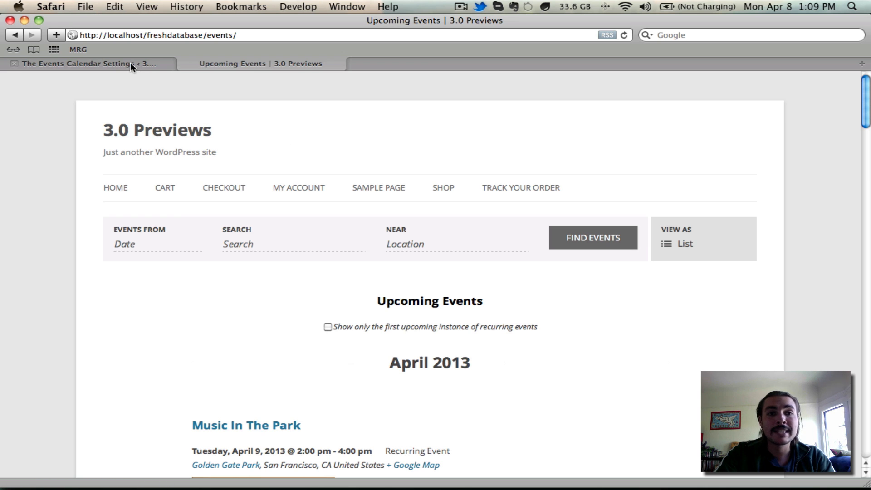